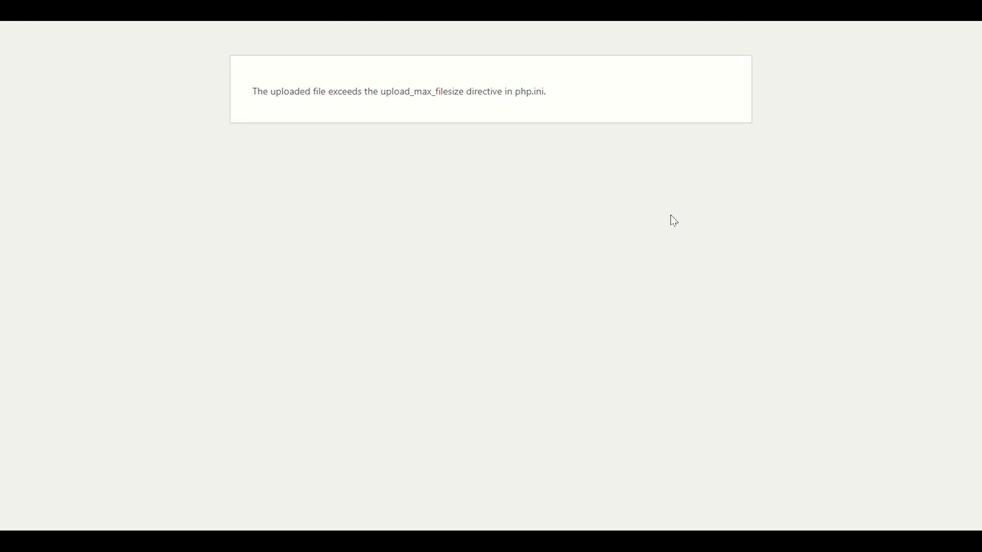
pyautogui.moveTo(624, 198)
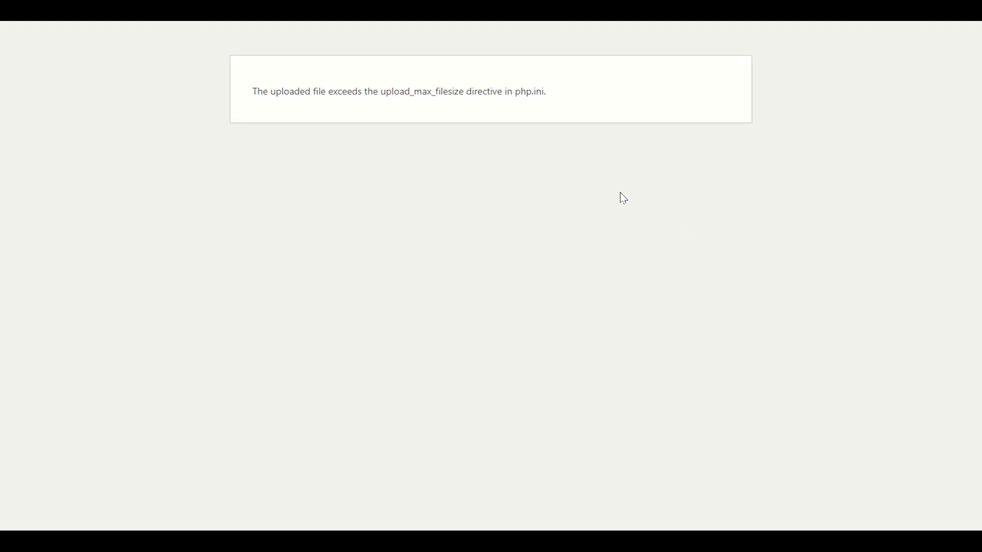
pyautogui.moveTo(625, 184)
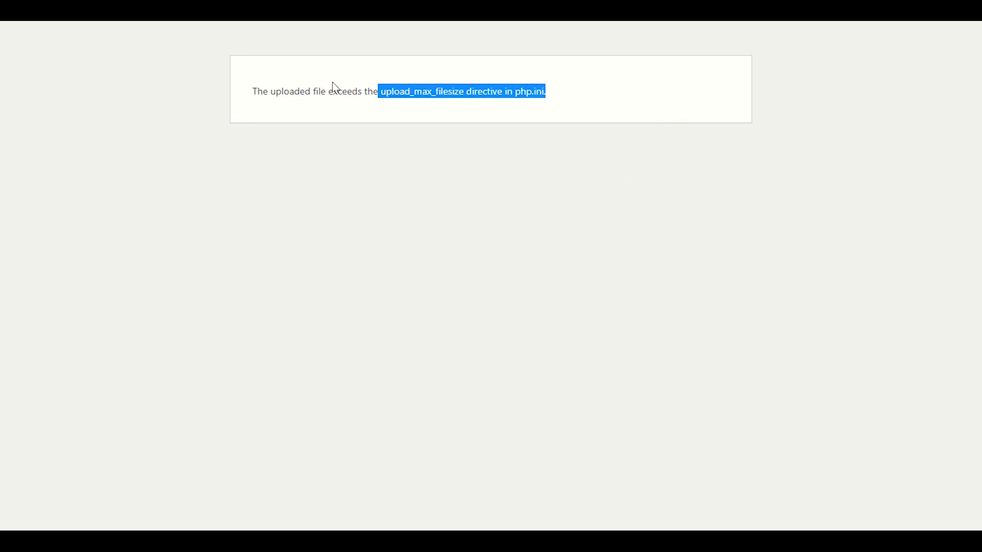
# Scroll down the cPanel home page to the Software section showing MultiPHP INI Editor
pyautogui.click(468, 122)
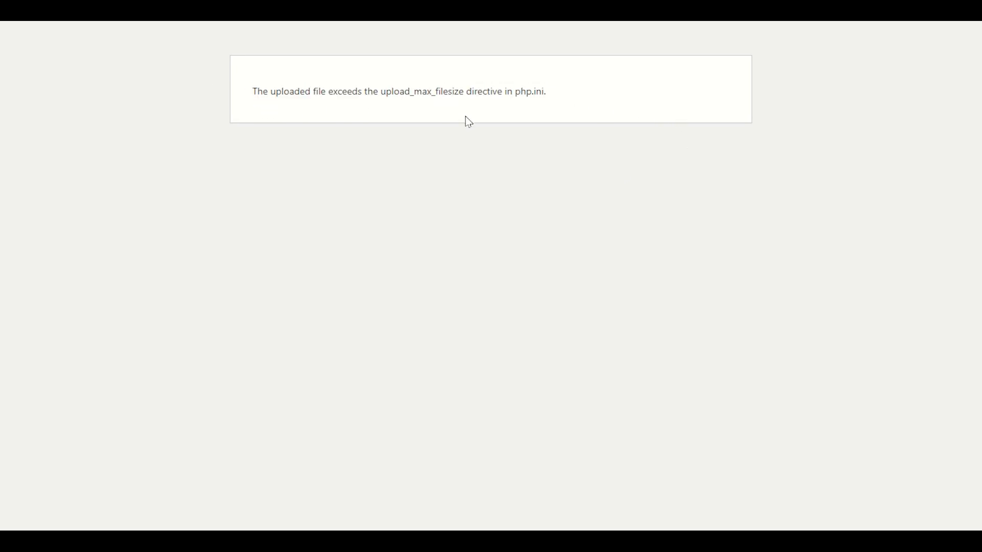
pyautogui.moveTo(418, 137)
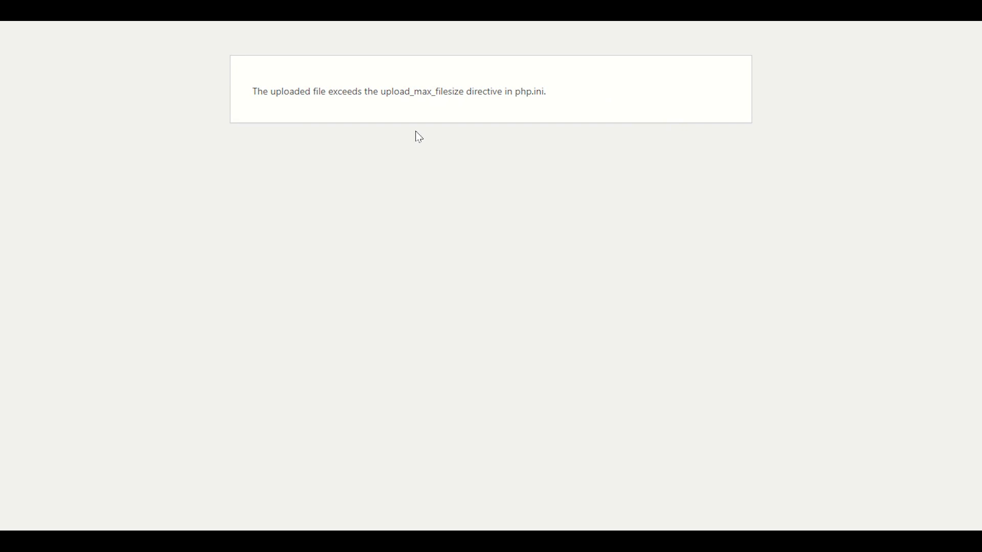
pyautogui.moveTo(560, 102)
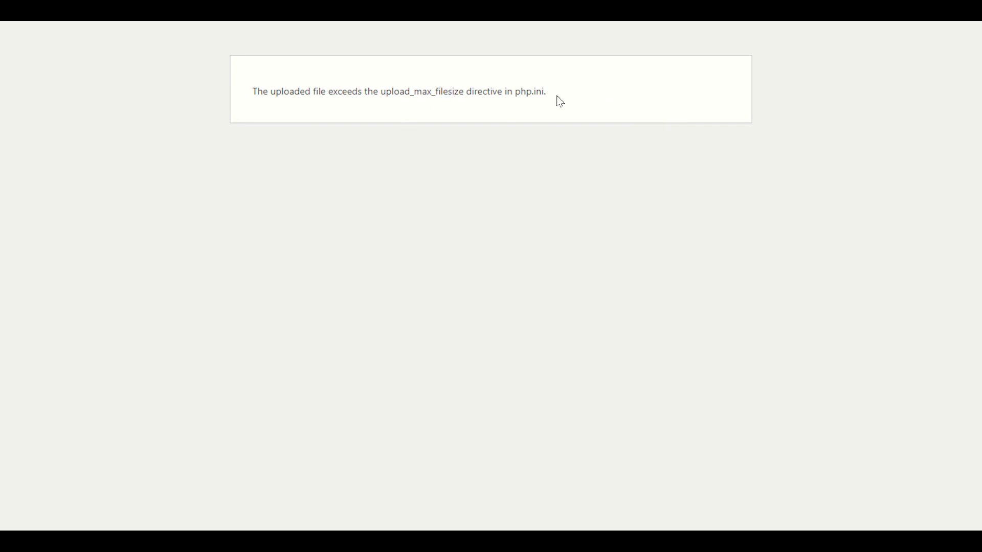
pyautogui.moveTo(575, 112)
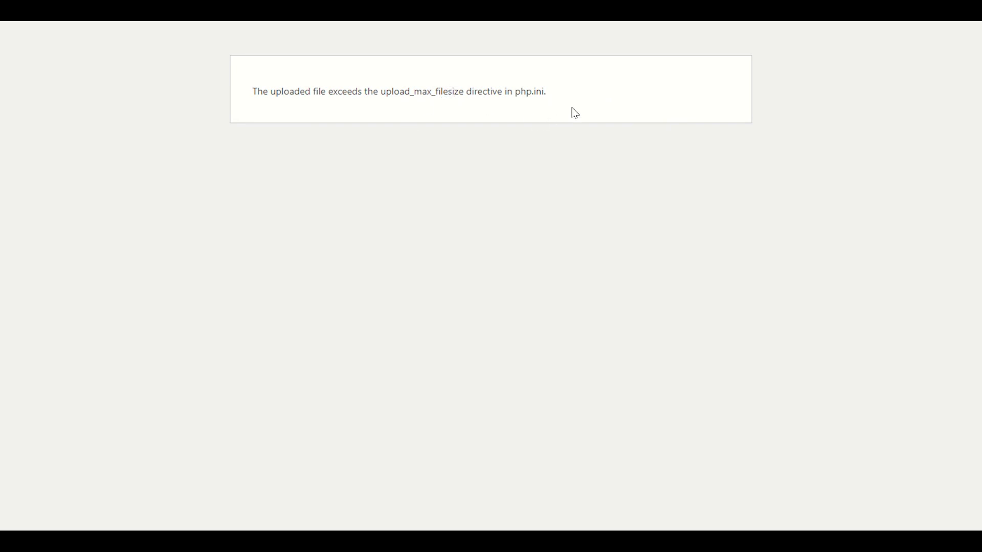
pyautogui.moveTo(571, 144)
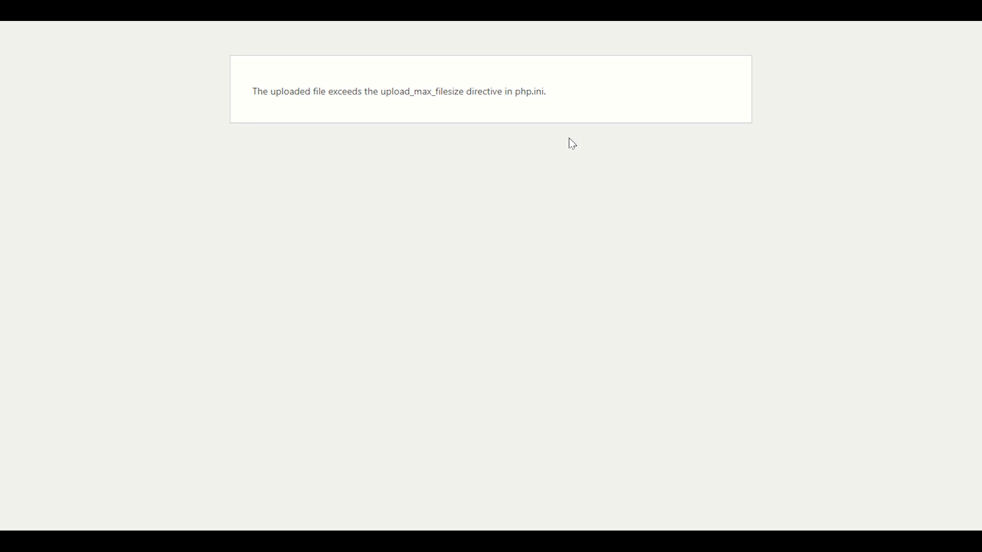
pyautogui.moveTo(504, 182)
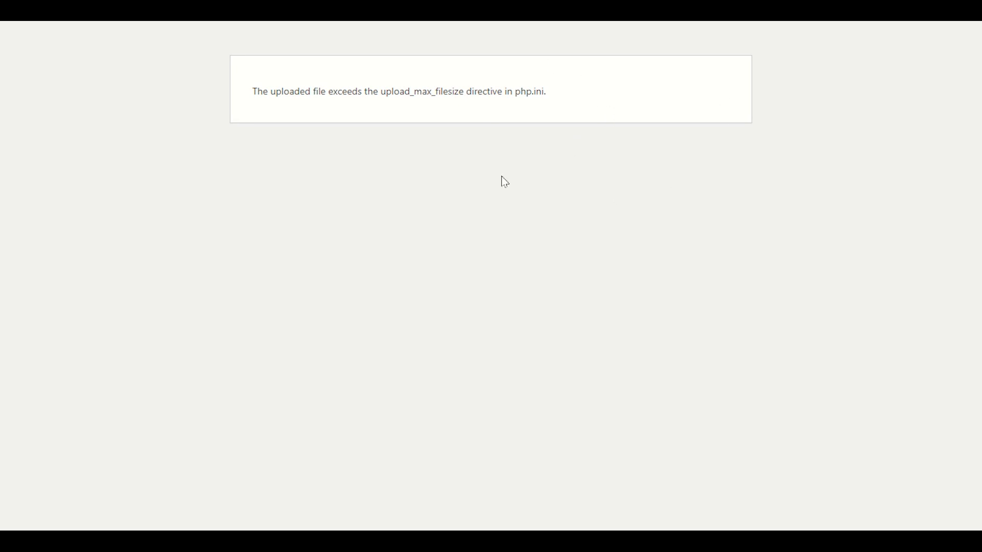
pyautogui.moveTo(574, 103)
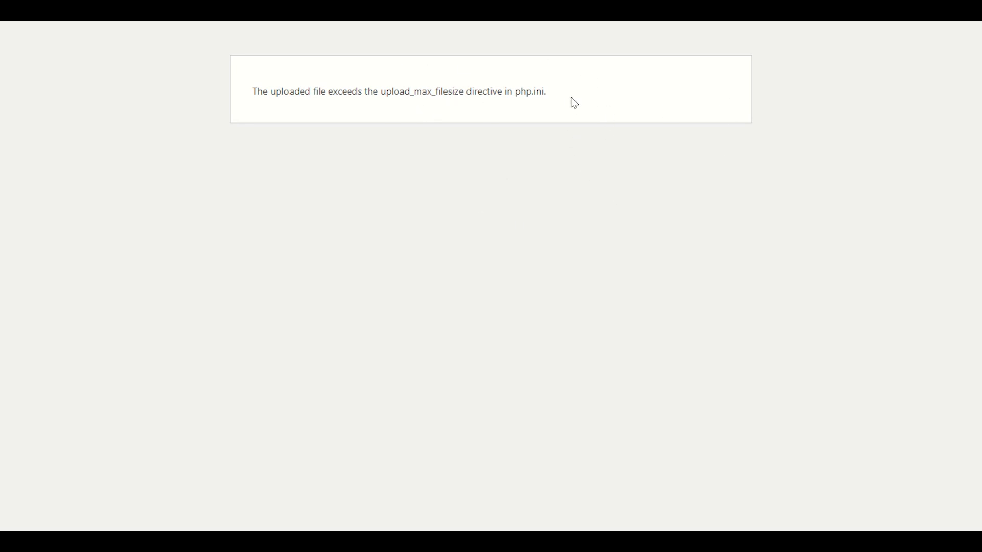
pyautogui.moveTo(367, 145)
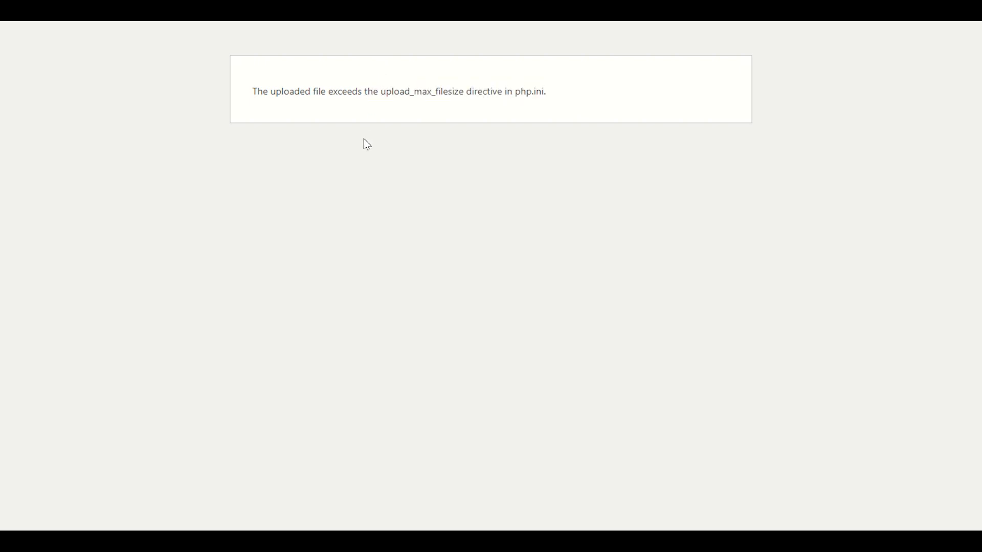
pyautogui.moveTo(537, 89)
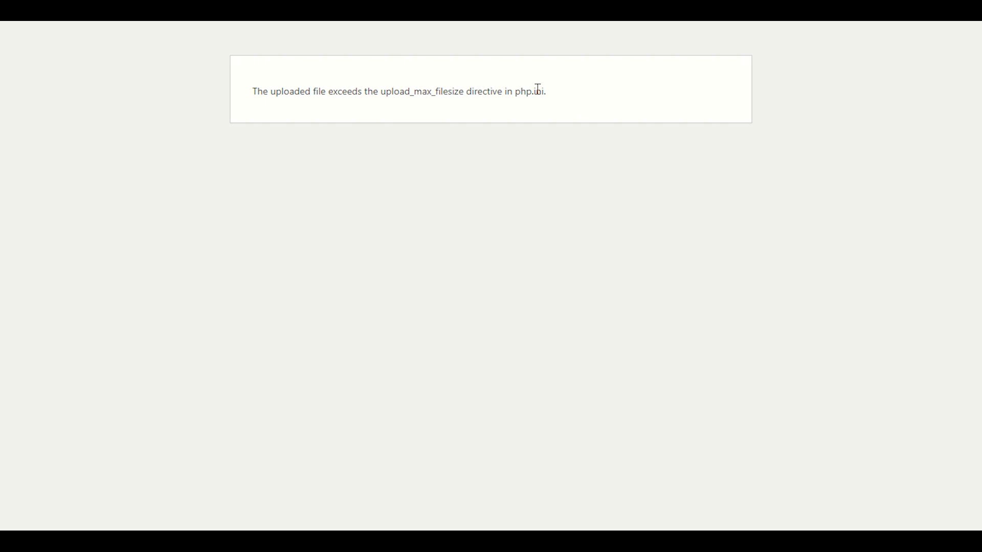
pyautogui.moveTo(645, 124)
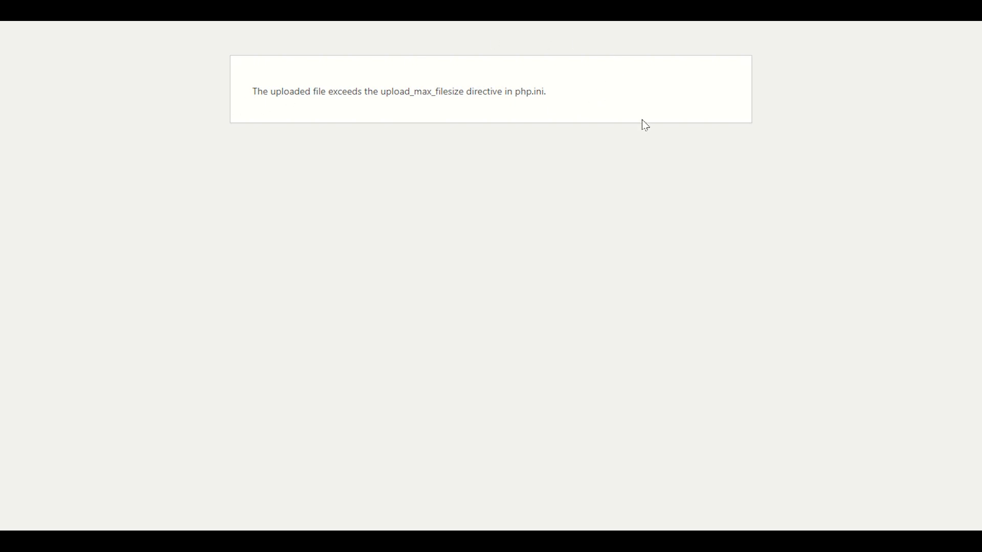
pyautogui.moveTo(520, 95)
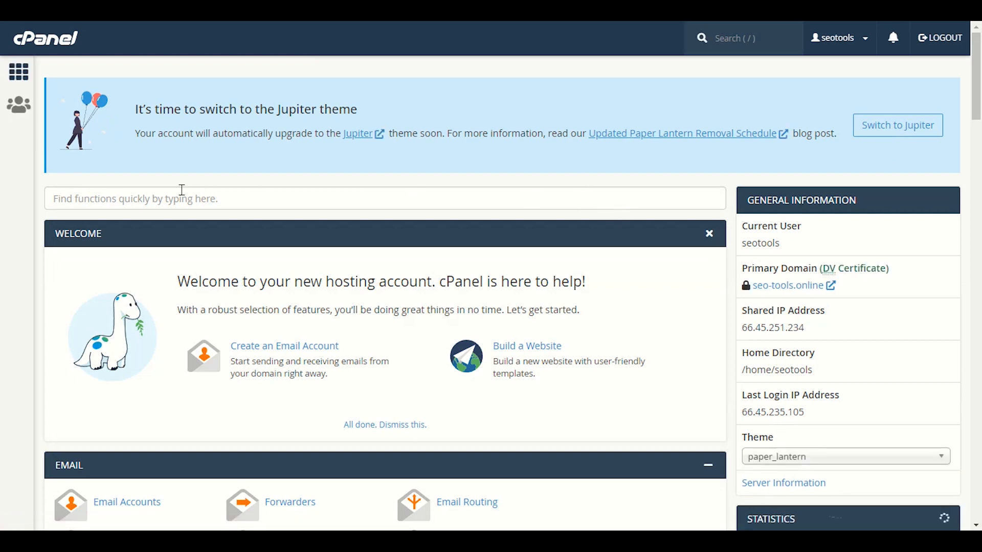
pyautogui.moveTo(45, 37)
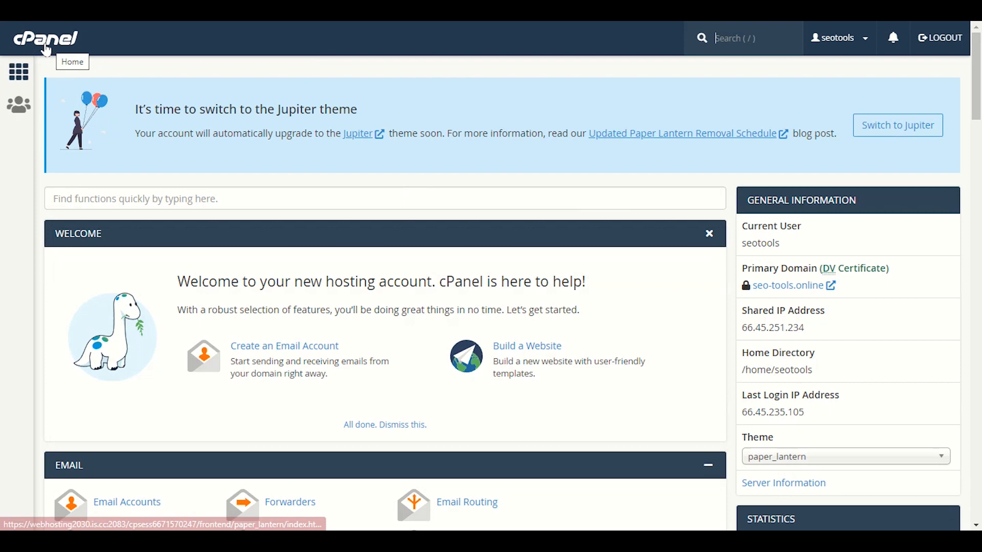
pyautogui.scroll(-3)
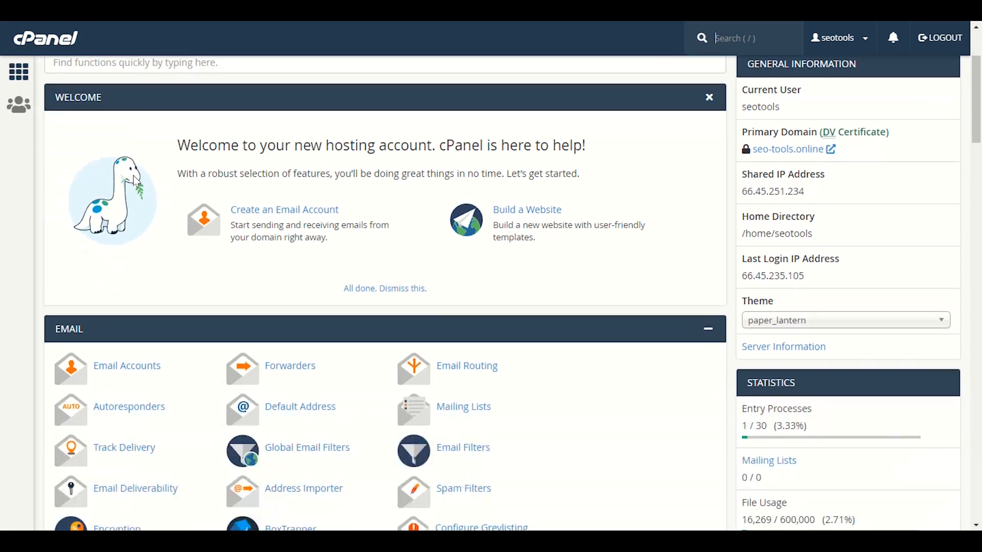
pyautogui.scroll(-3)
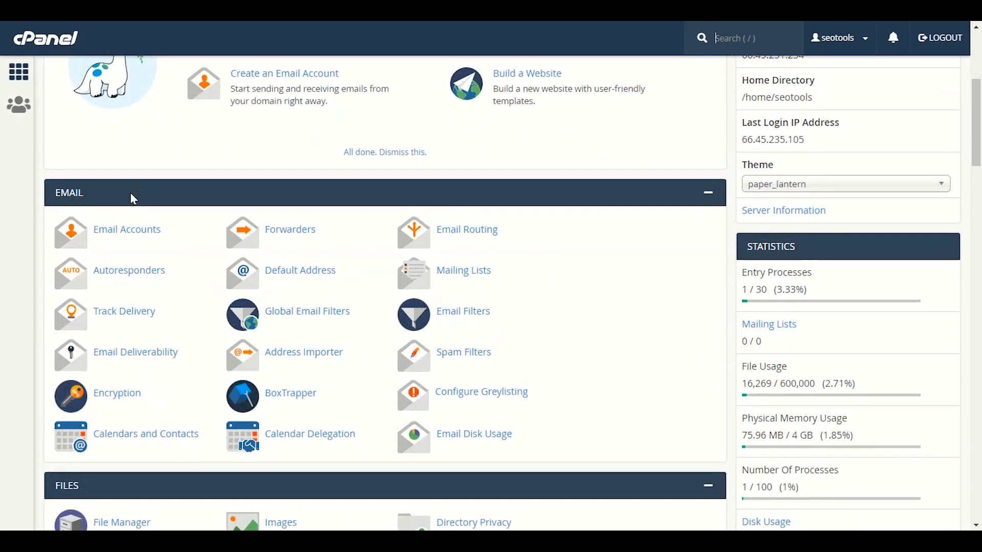
pyautogui.moveTo(605, 291)
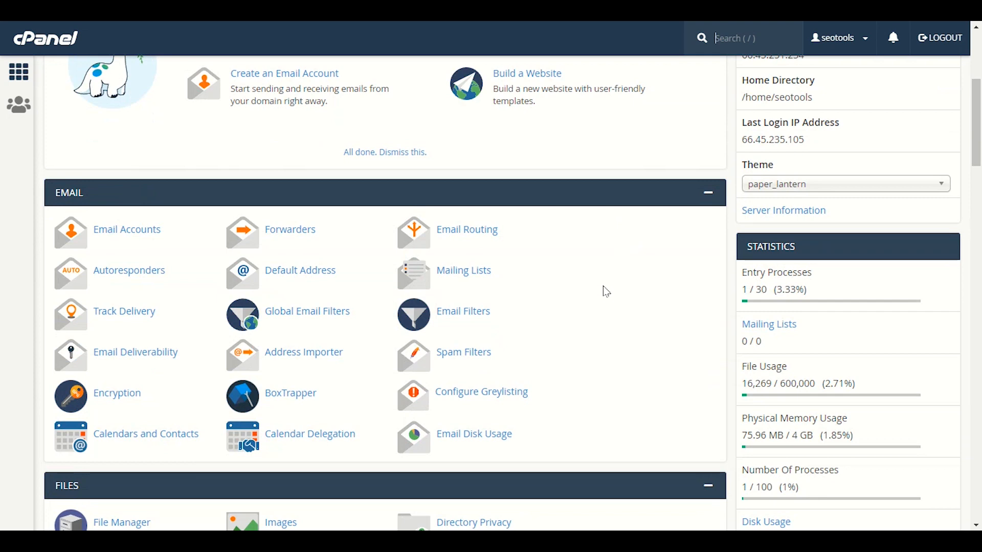
pyautogui.scroll(-3)
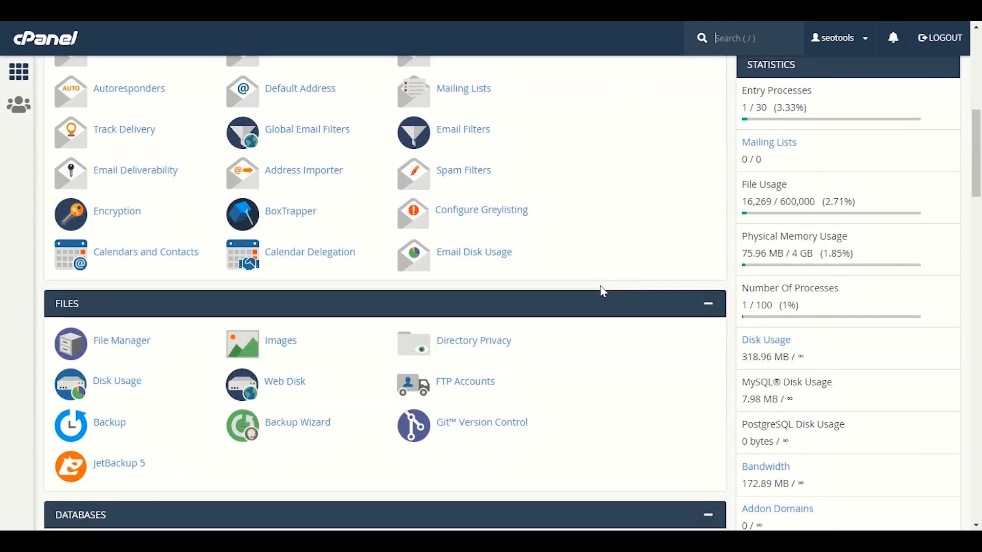
pyautogui.scroll(-3)
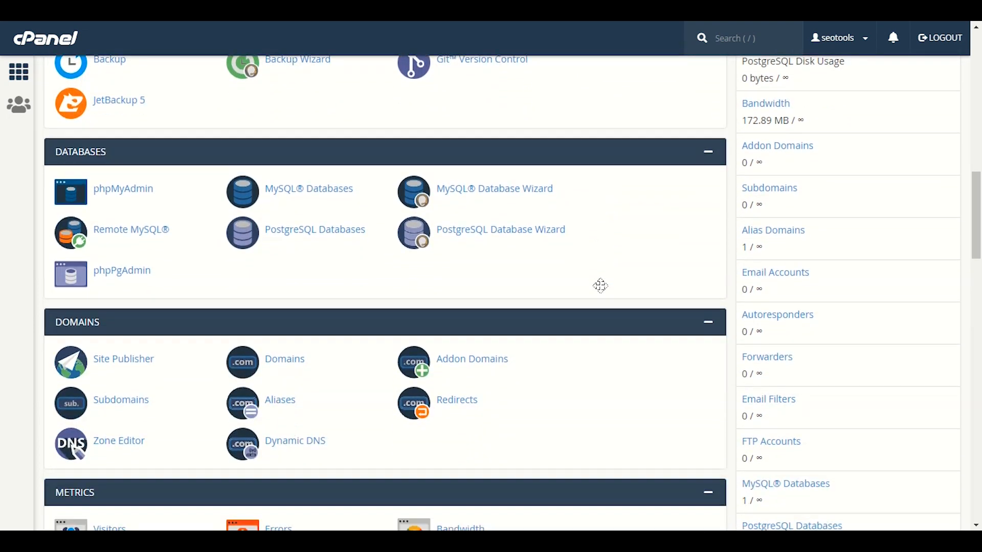
pyautogui.scroll(-3)
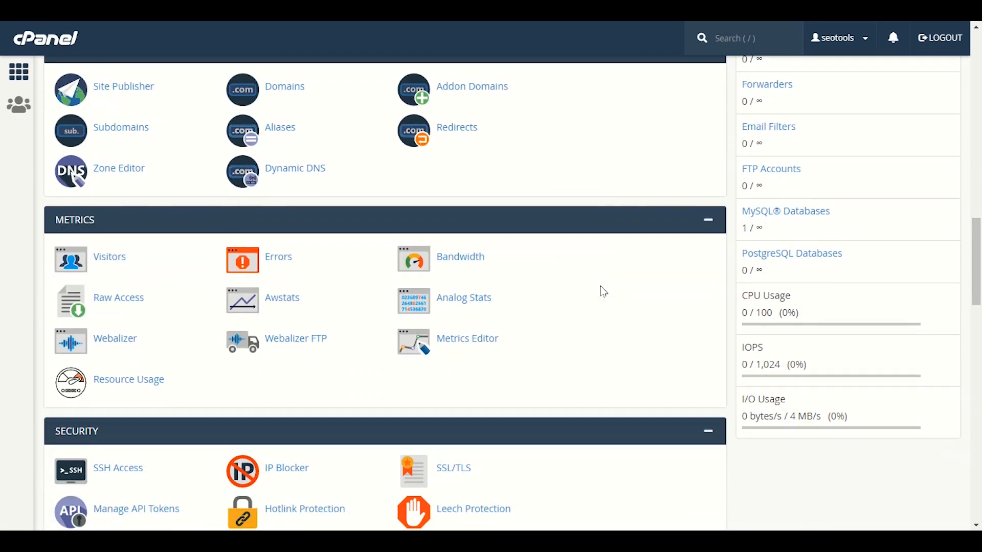
pyautogui.scroll(-3)
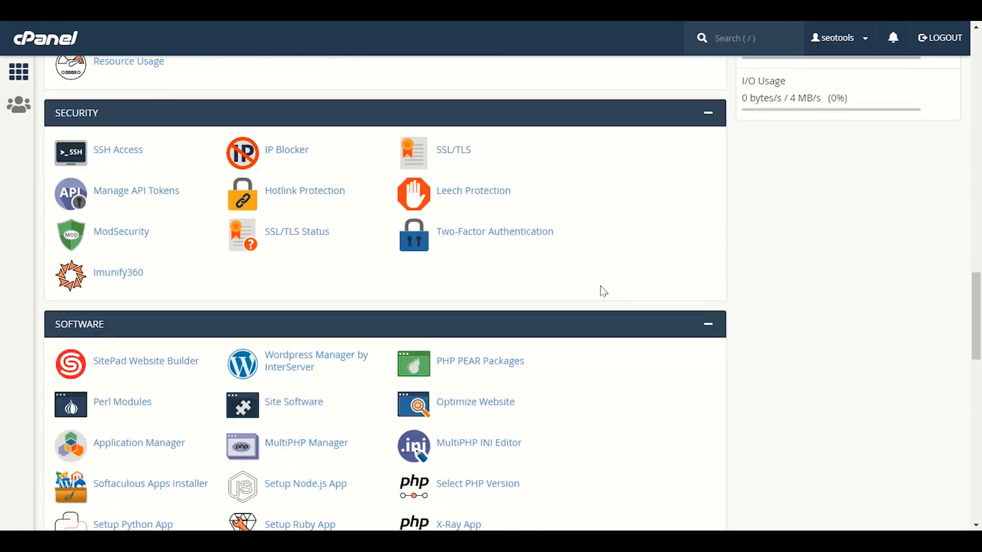
pyautogui.scroll(-3)
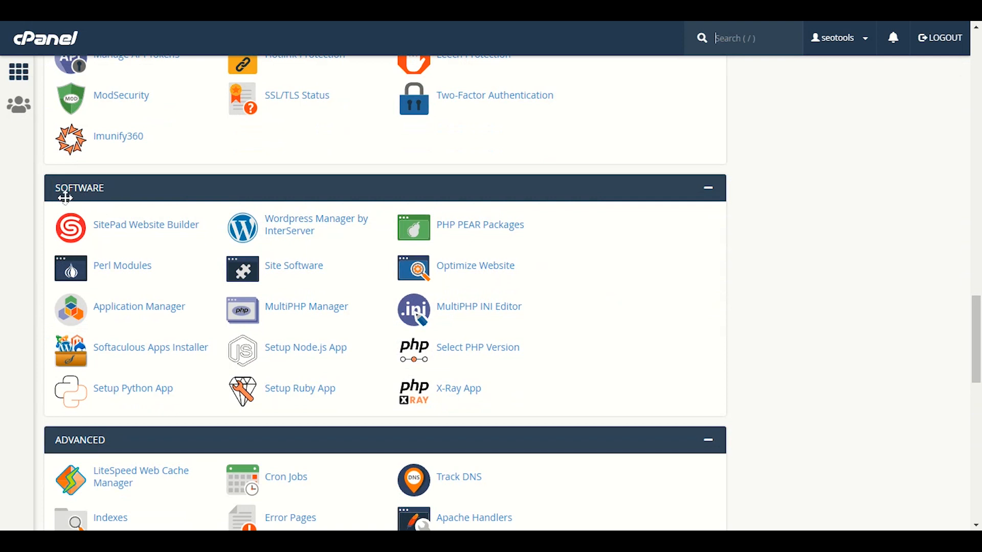
pyautogui.moveTo(654, 245)
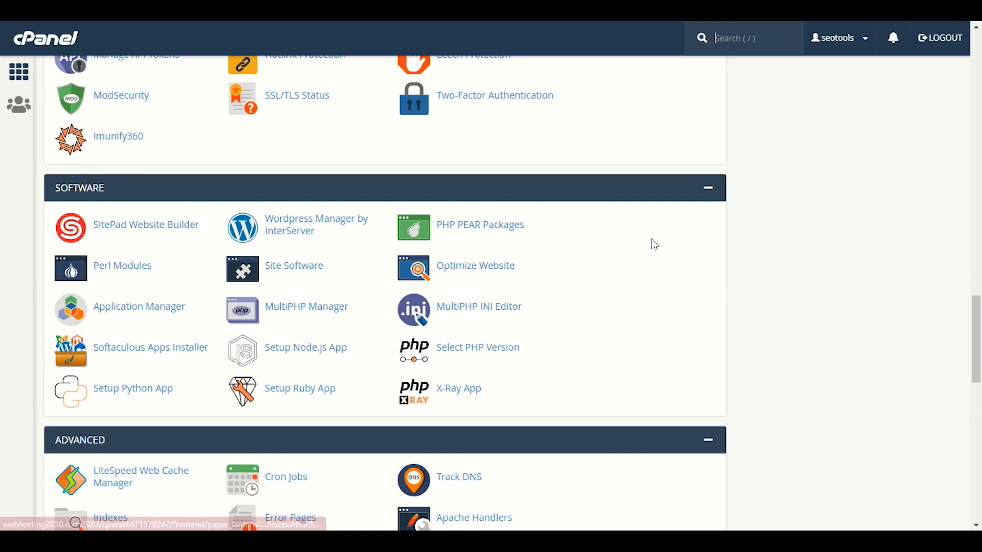
pyautogui.moveTo(91, 216)
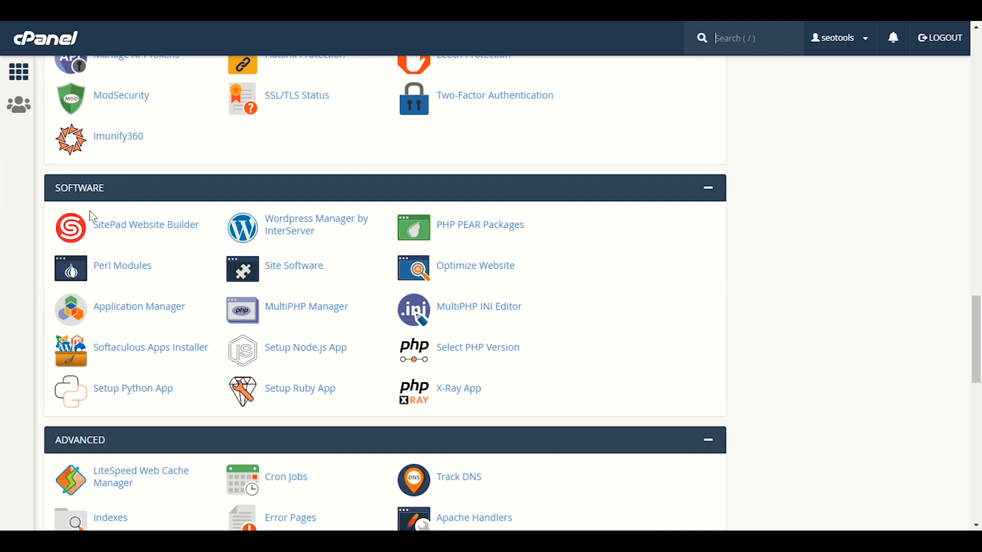
pyautogui.moveTo(338, 297)
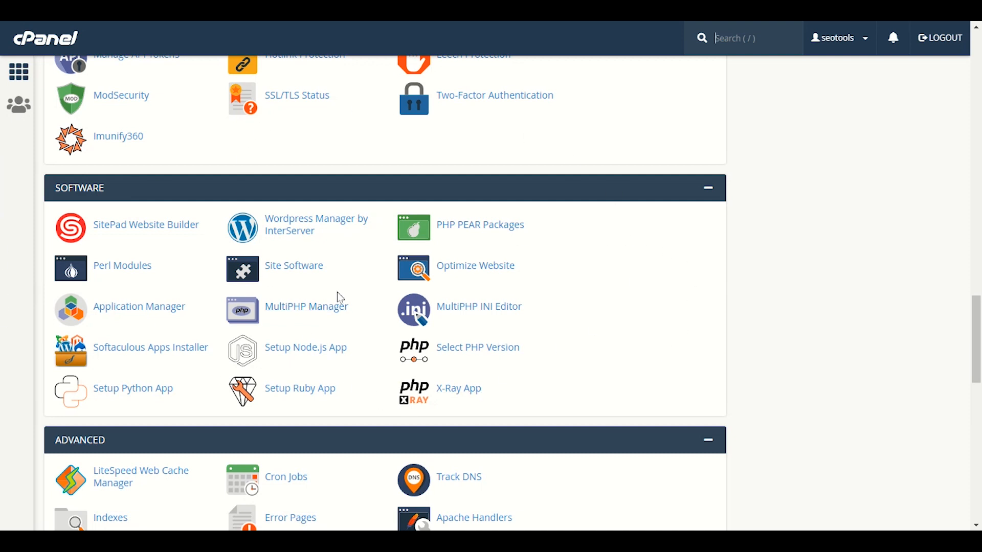
pyautogui.moveTo(421, 319)
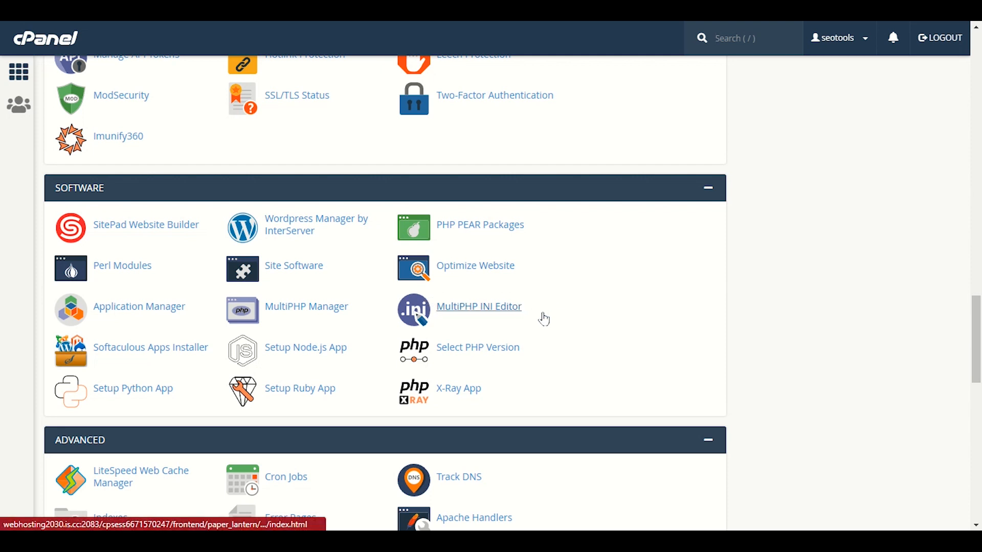
pyautogui.moveTo(506, 315)
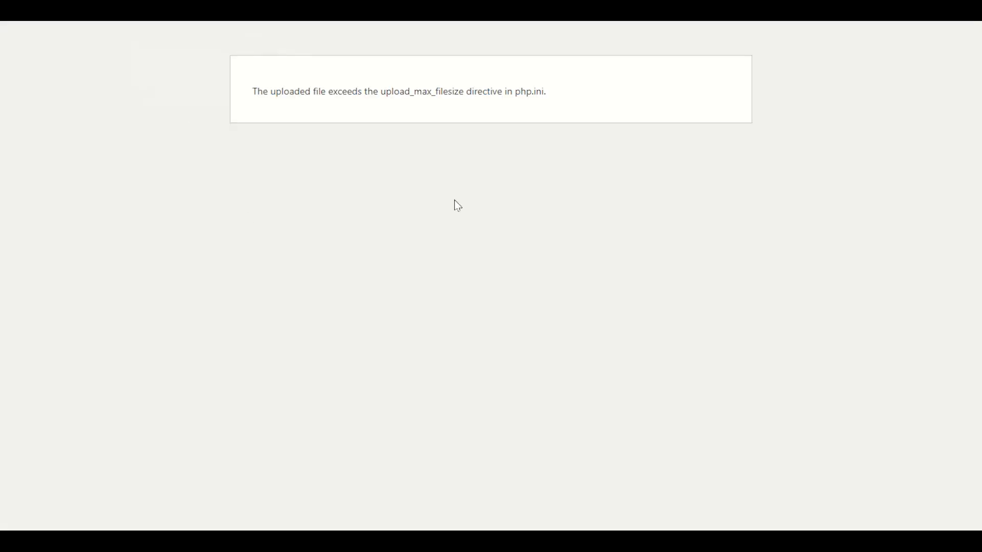
# Revisit the WordPress upload error, then return to cPanel's Software tools
pyautogui.doubleClick(531, 92)
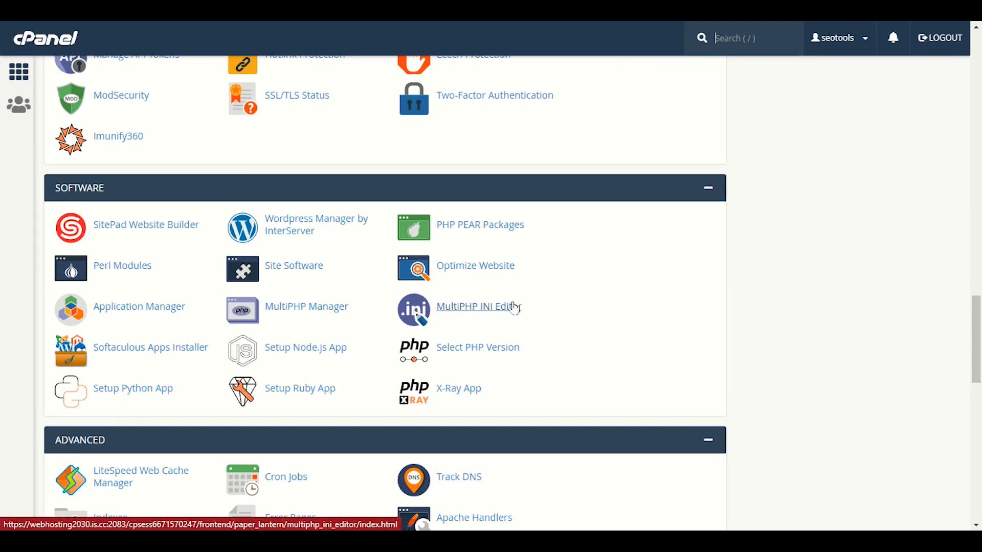
# Open MultiPHP INI Editor and load the basic PHP settings for seo-tools.online
pyautogui.click(477, 306)
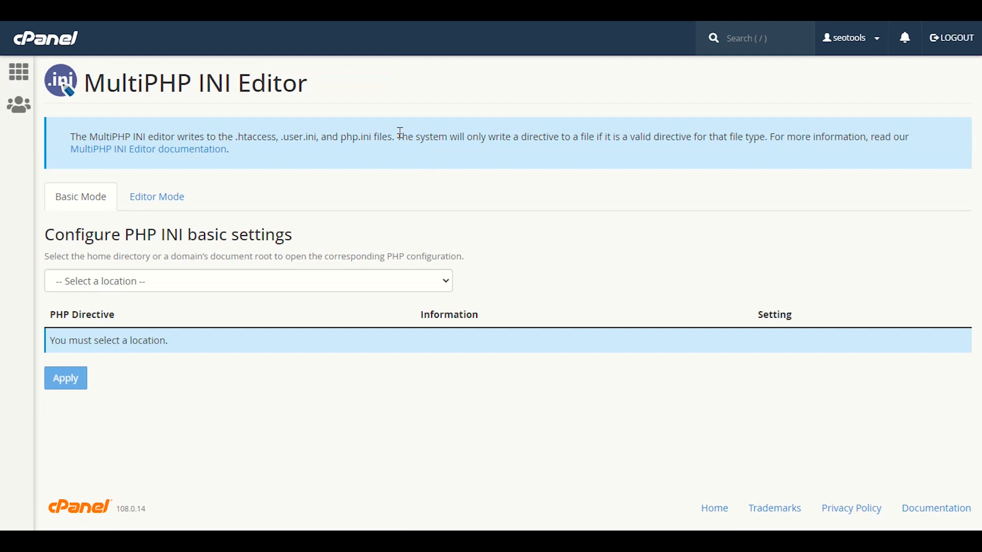
pyautogui.click(247, 281)
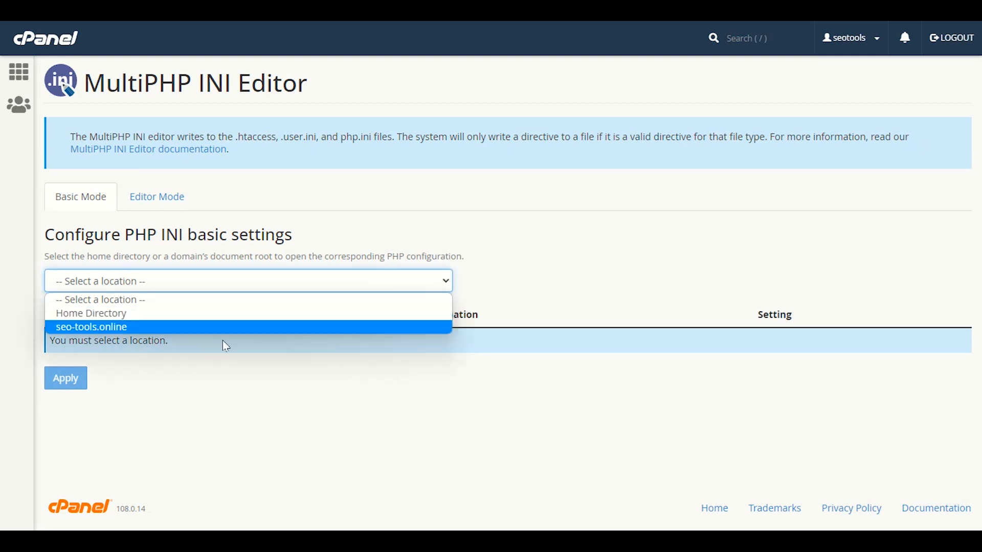
pyautogui.click(91, 327)
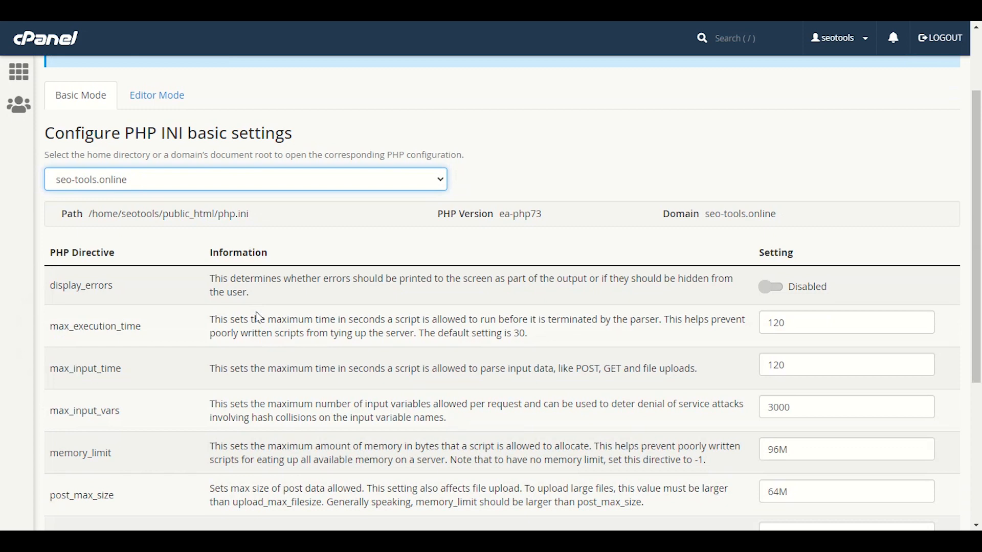
pyautogui.scroll(-3)
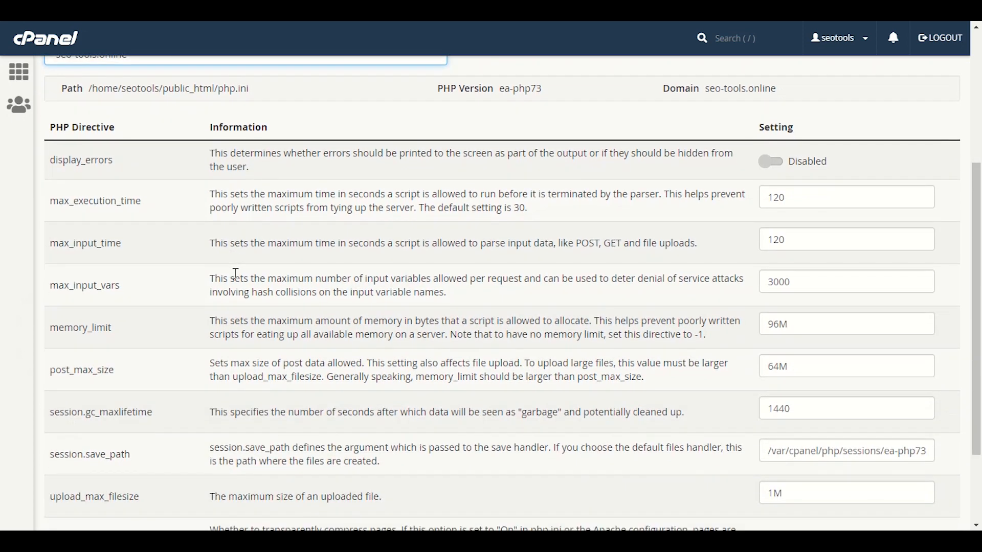
pyautogui.scroll(-3)
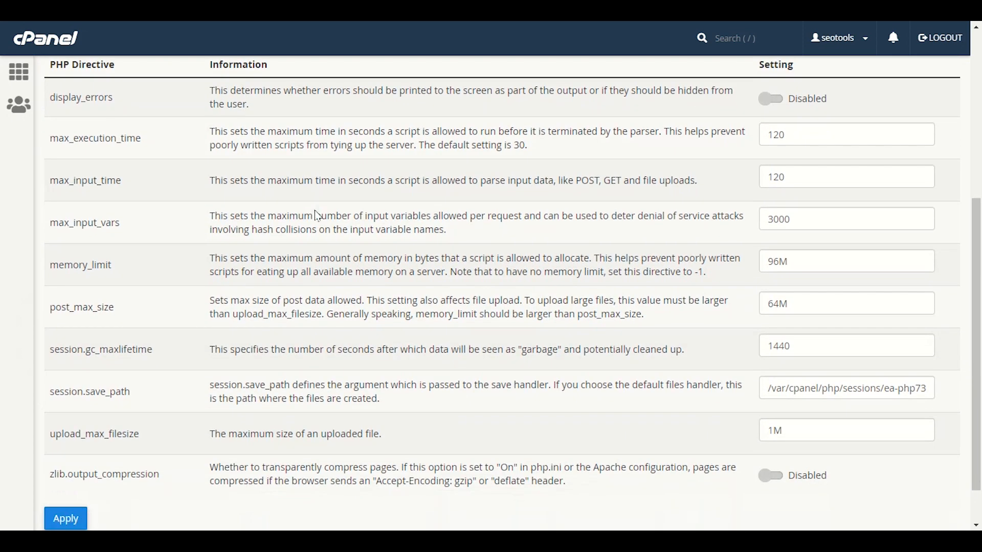
pyautogui.scroll(-3)
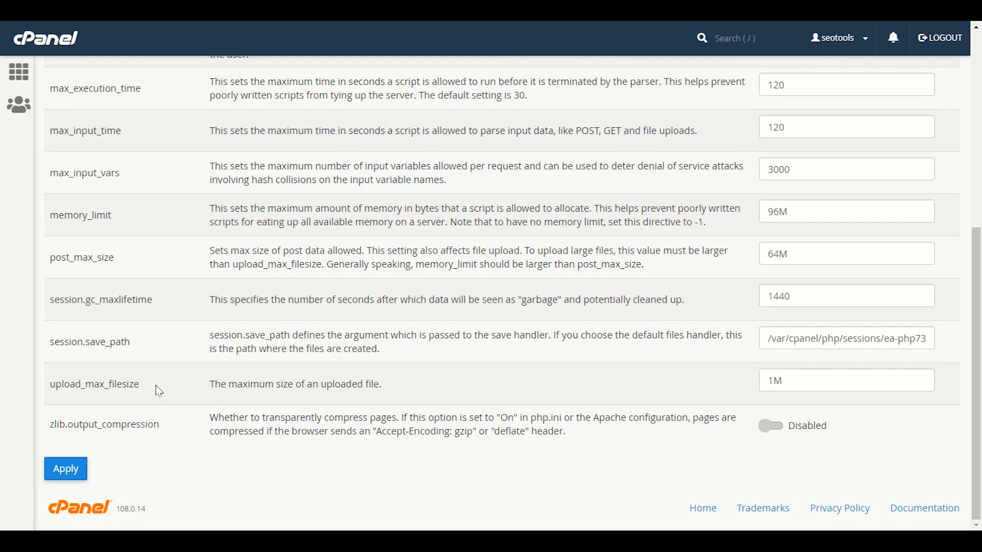
pyautogui.doubleClick(94, 384)
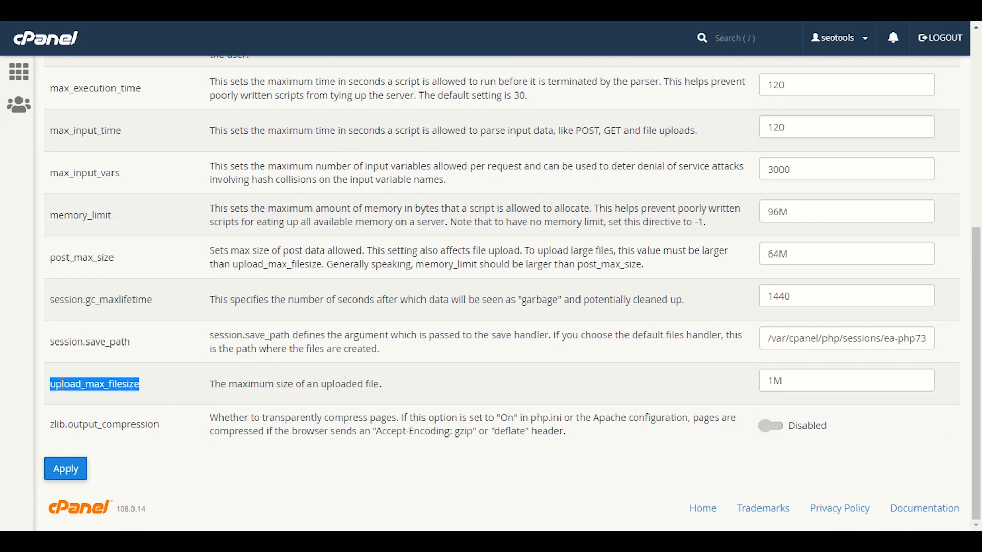
pyautogui.click(65, 468)
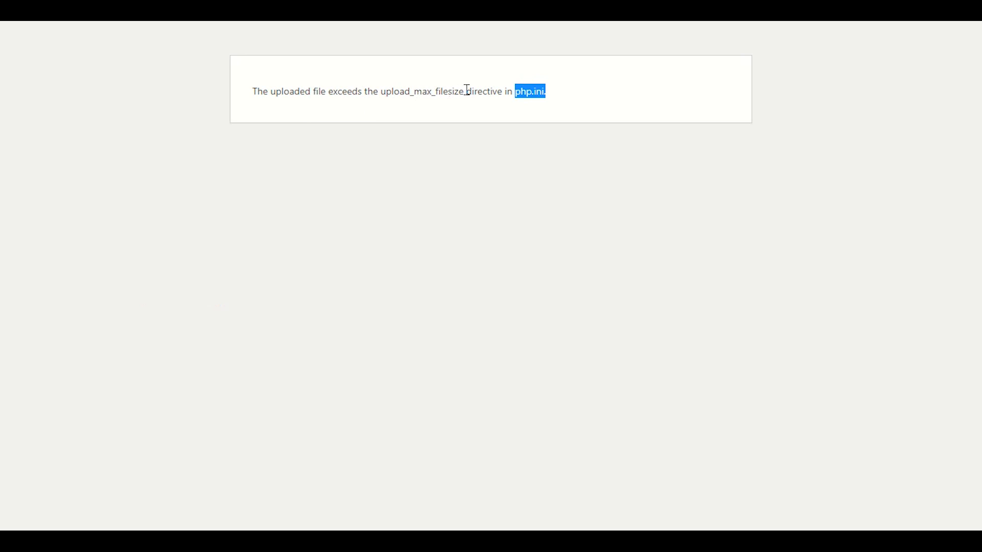
# Check php.ini named in the WordPress upload error, then return to cPanel
pyautogui.doubleClick(426, 91)
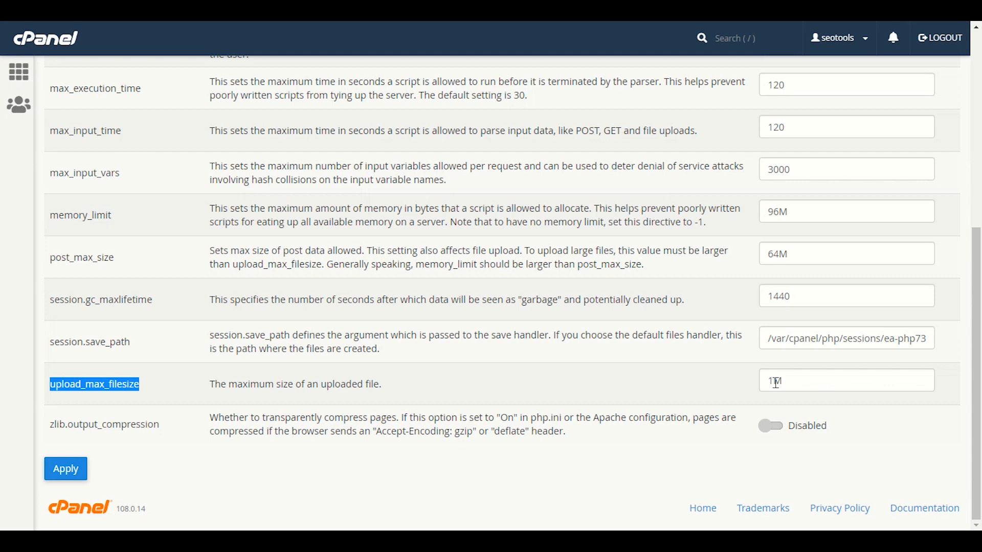
# Raise upload_max_filesize from 1M to 100M and apply the change
pyautogui.click(846, 380)
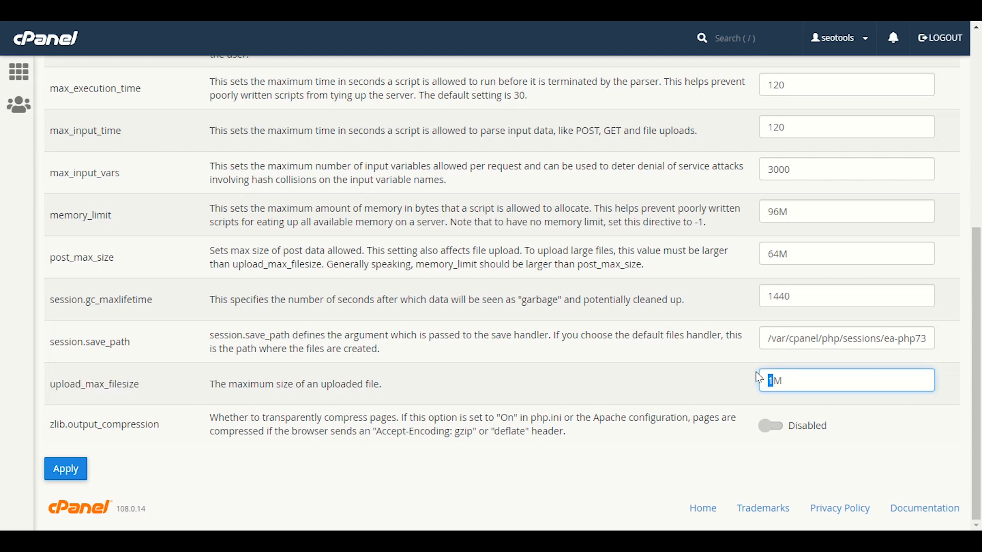
pyautogui.moveTo(742, 379)
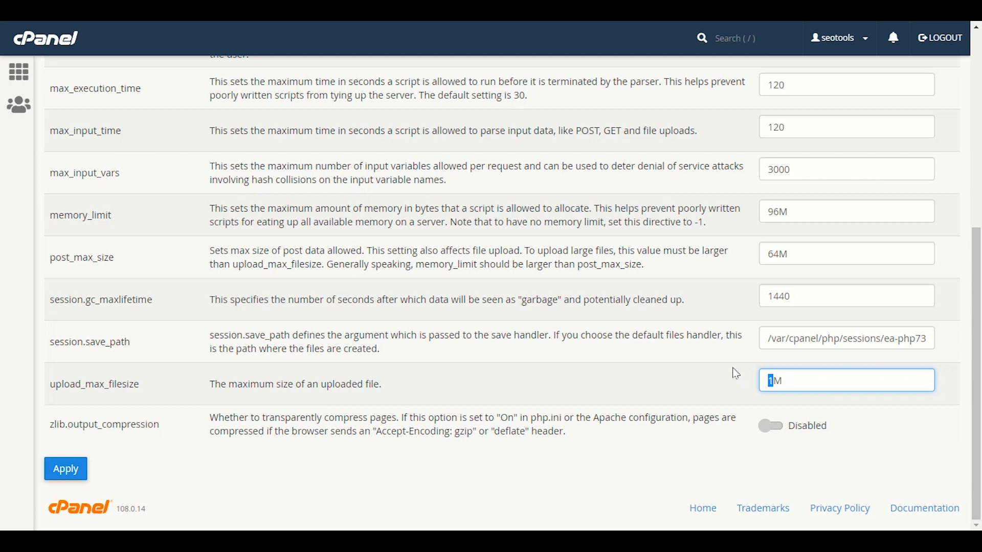
pyautogui.moveTo(699, 360)
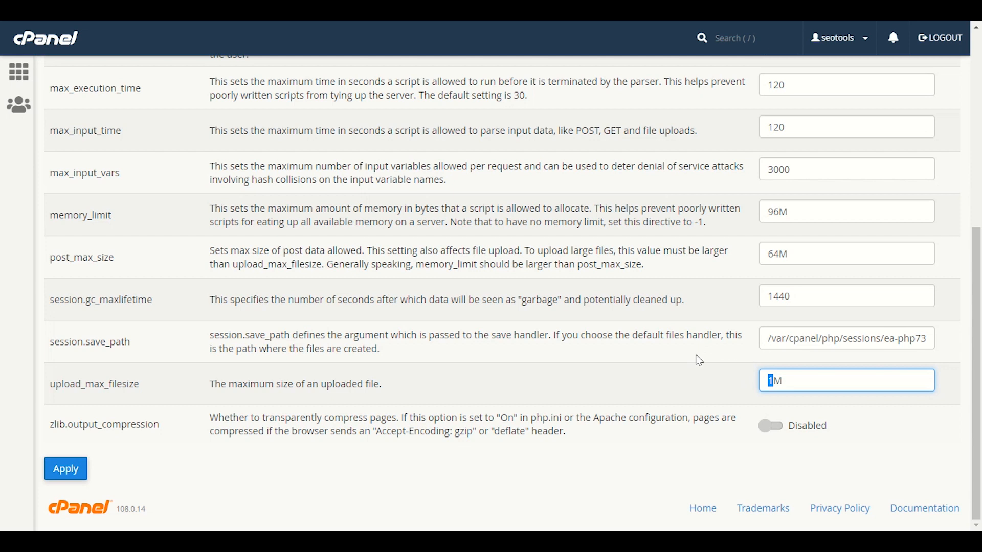
pyautogui.moveTo(320, 381)
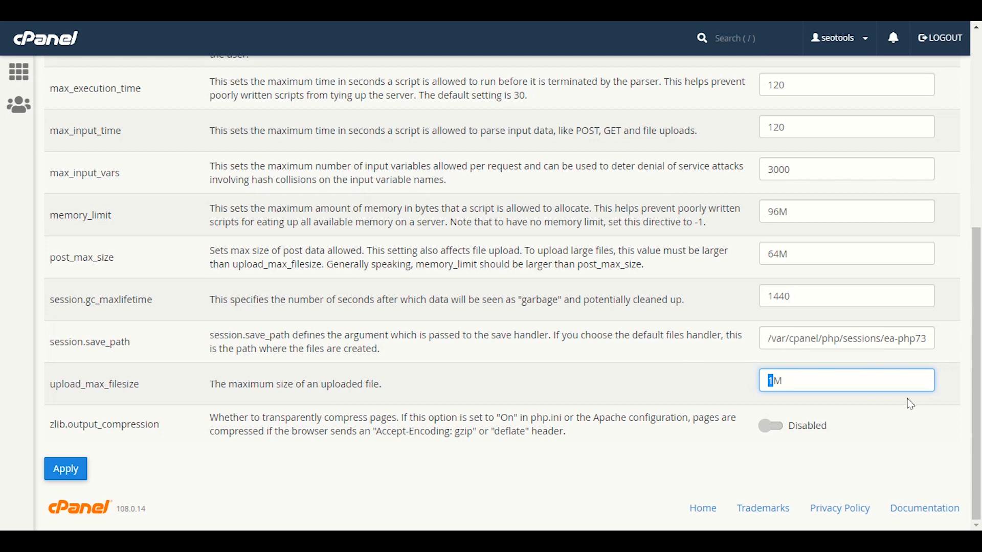
pyautogui.moveTo(717, 395)
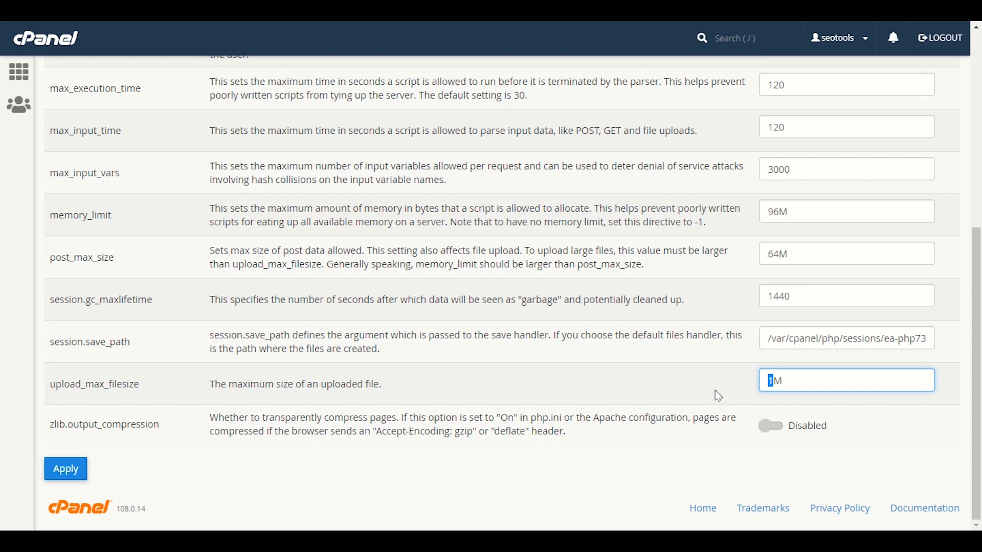
pyautogui.moveTo(645, 388)
pyautogui.write('00')
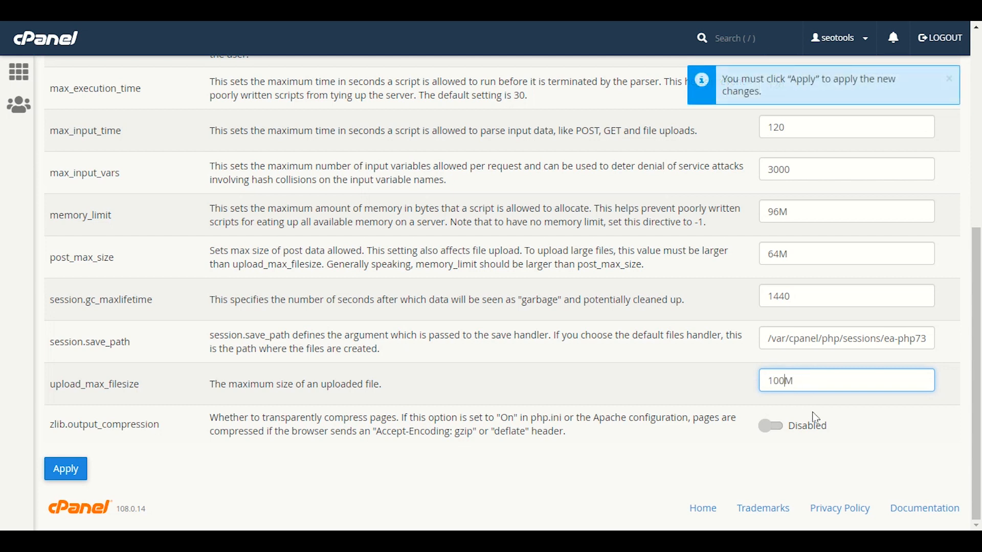
pyautogui.moveTo(820, 413)
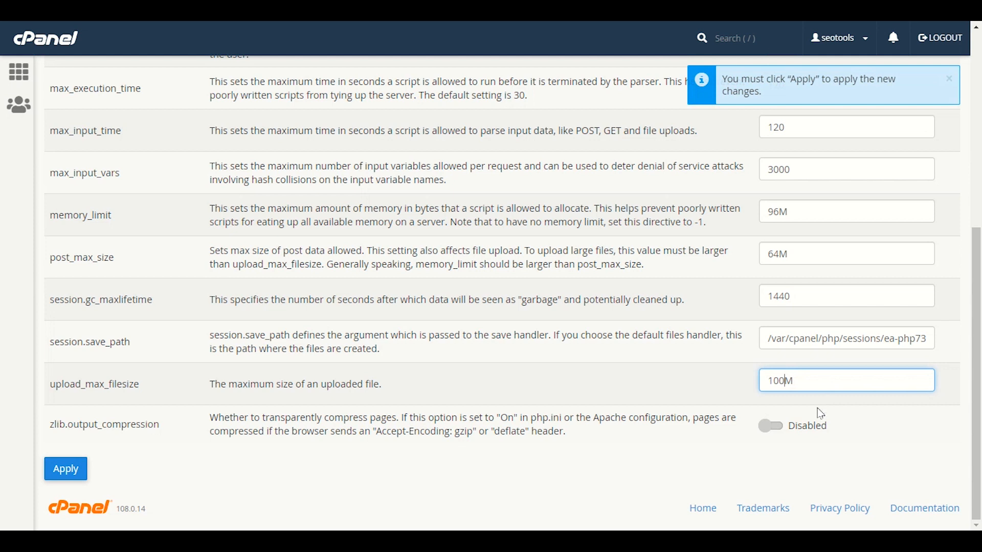
pyautogui.moveTo(816, 385)
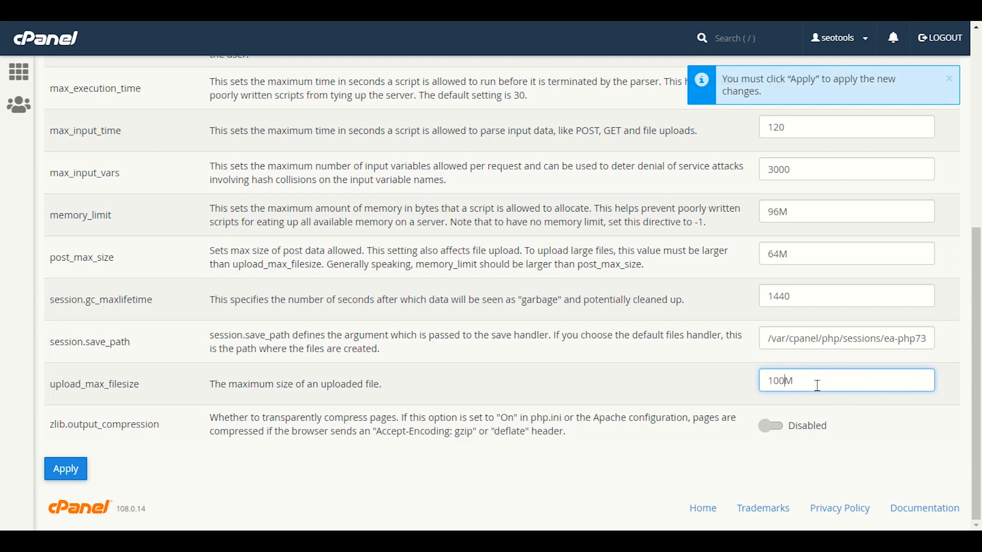
pyautogui.moveTo(550, 396)
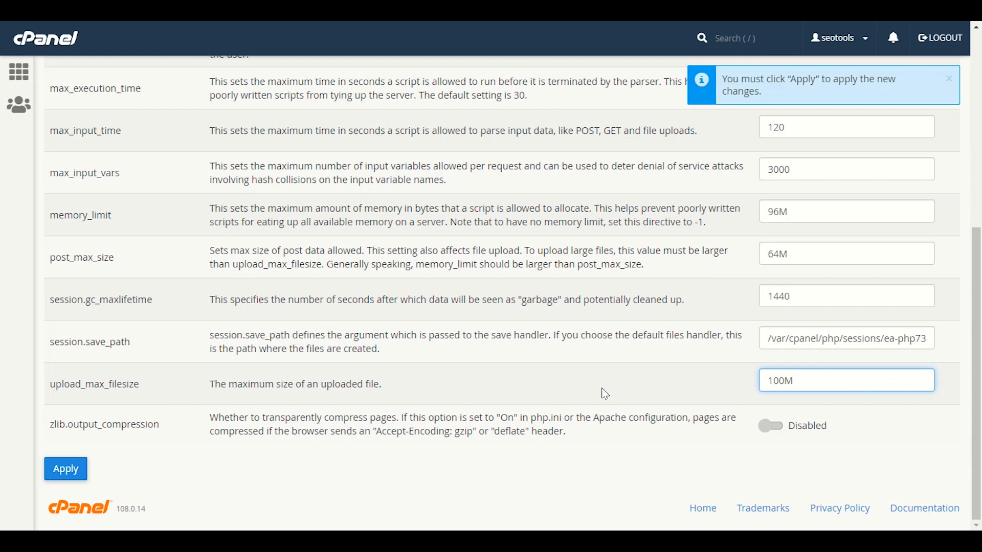
pyautogui.moveTo(639, 372)
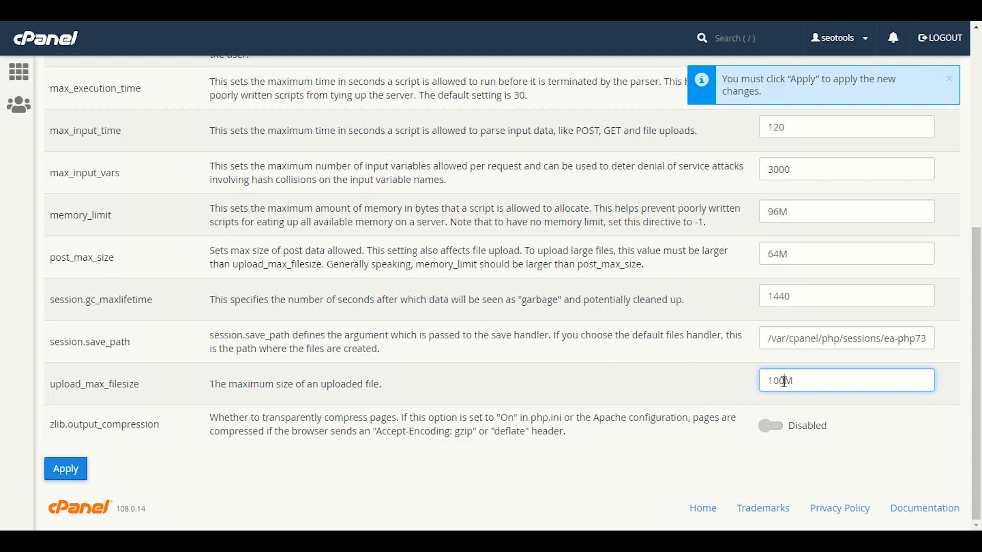
pyautogui.moveTo(238, 363)
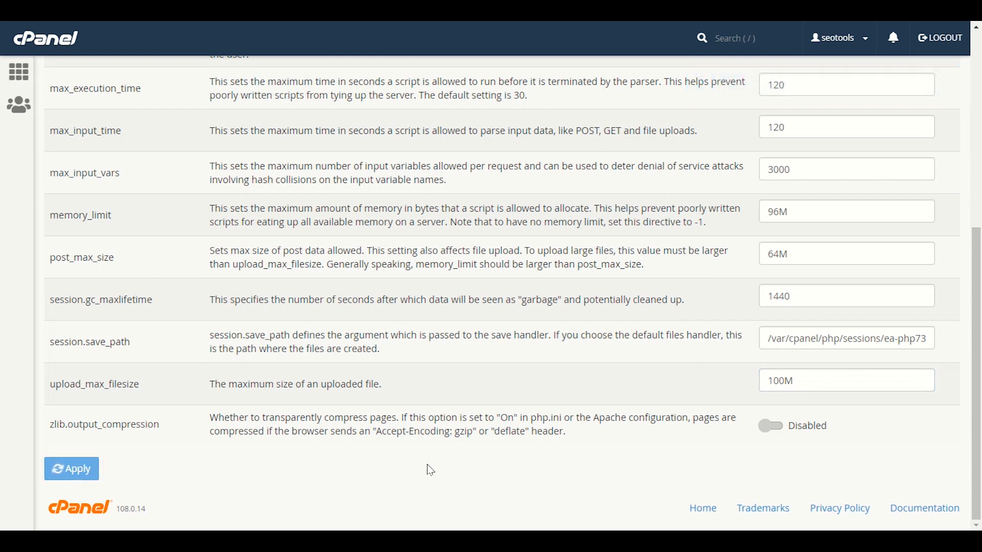
pyautogui.click(71, 468)
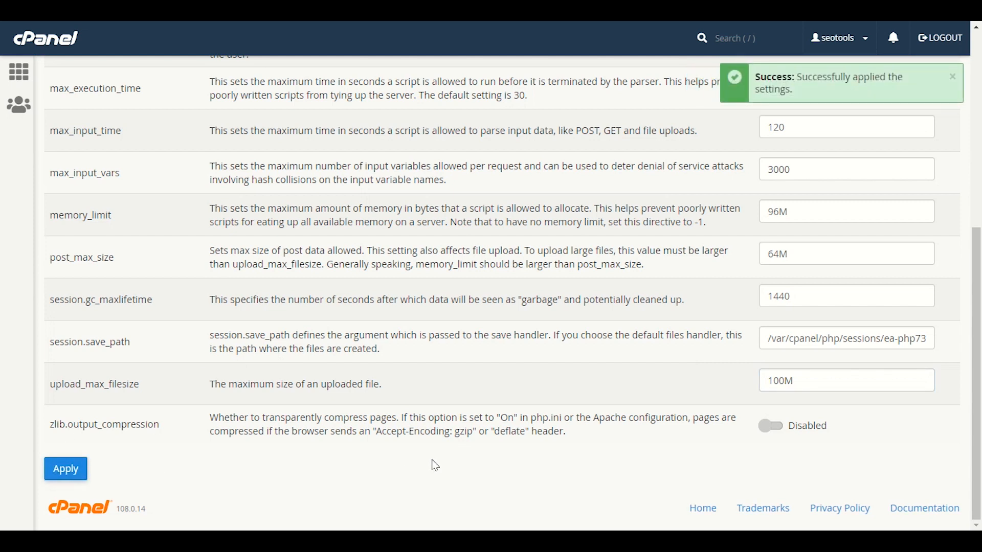
pyautogui.moveTo(366, 460)
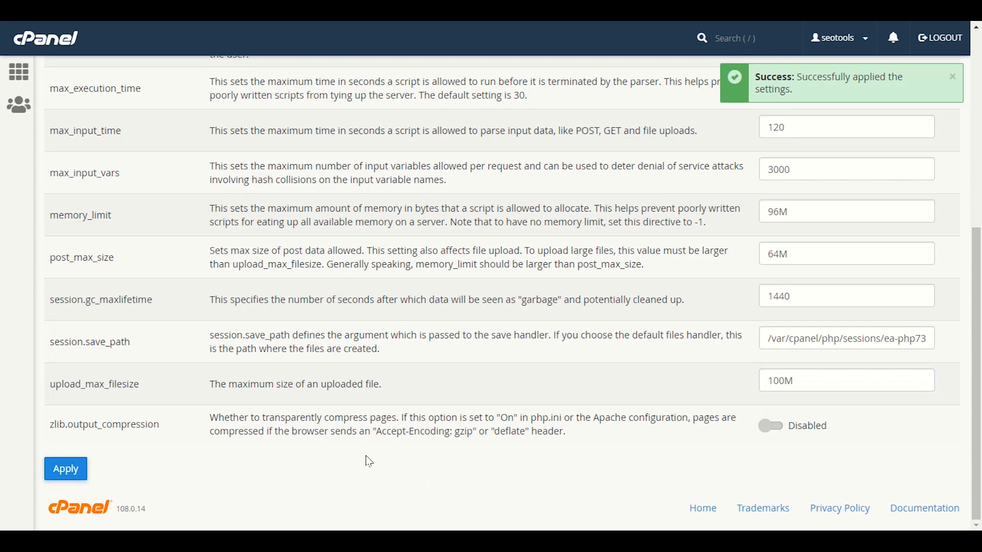
# Scroll up and select the max_execution_time value of 120
pyautogui.scroll(3)
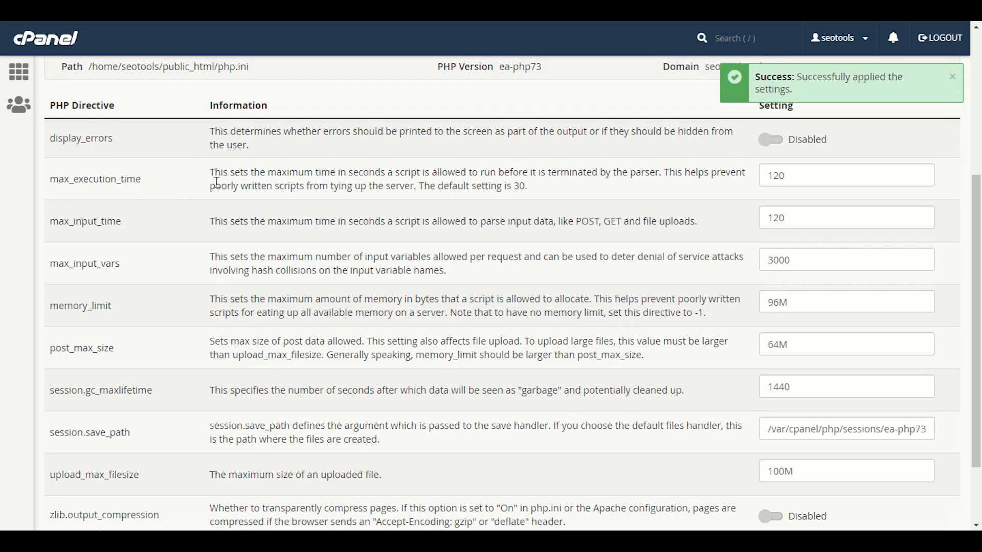
pyautogui.click(952, 76)
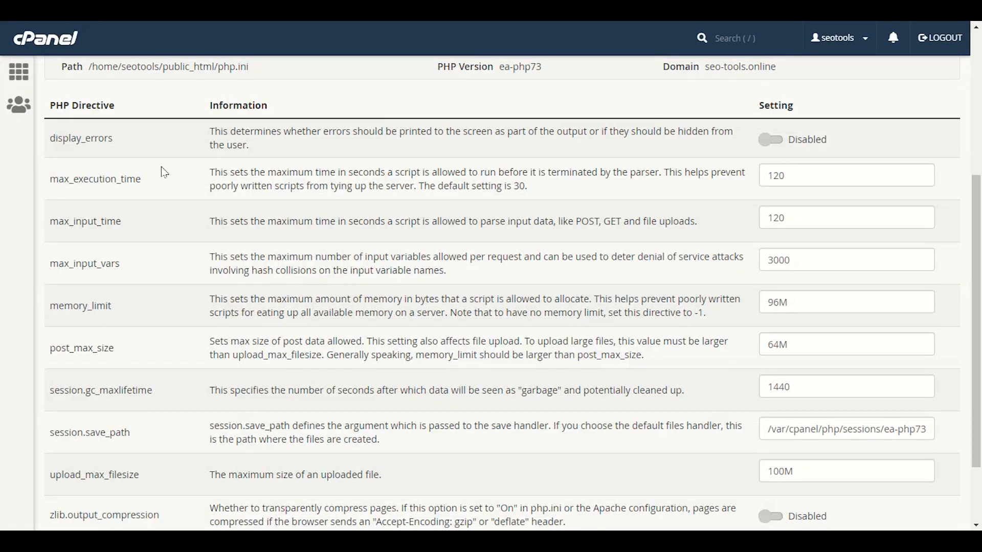
pyautogui.moveTo(321, 207)
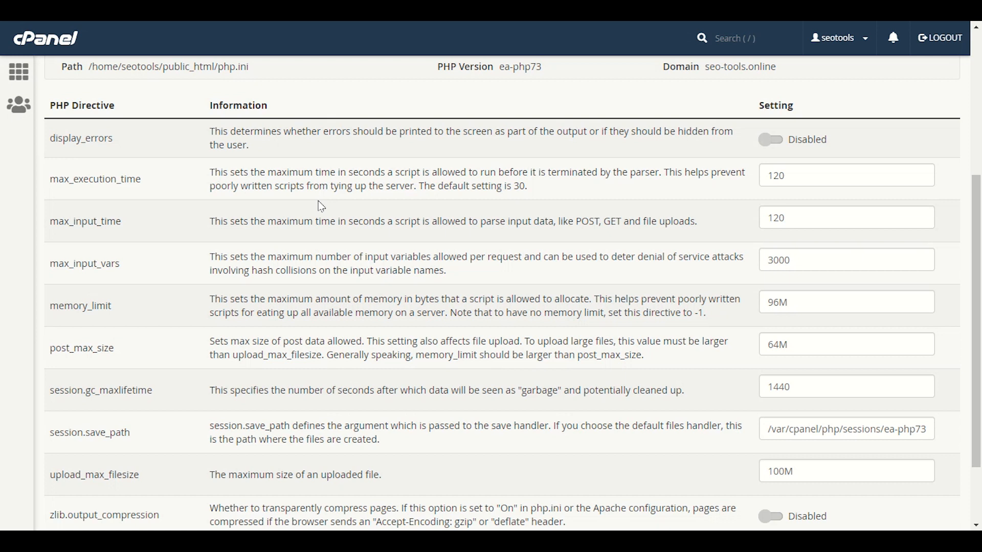
pyautogui.moveTo(654, 157)
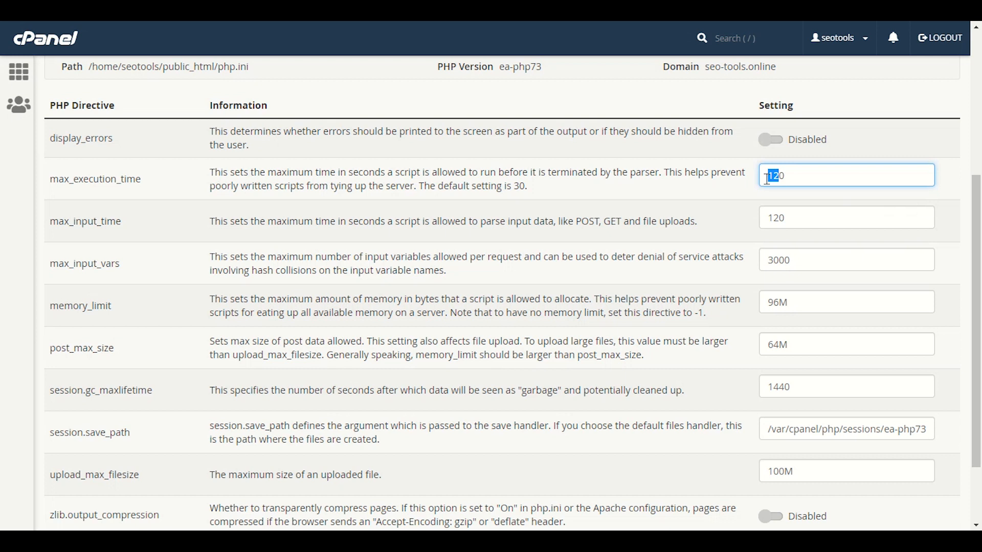
# Enter 160 for max_execution_time and look over the post_max_size value
pyautogui.write('160')
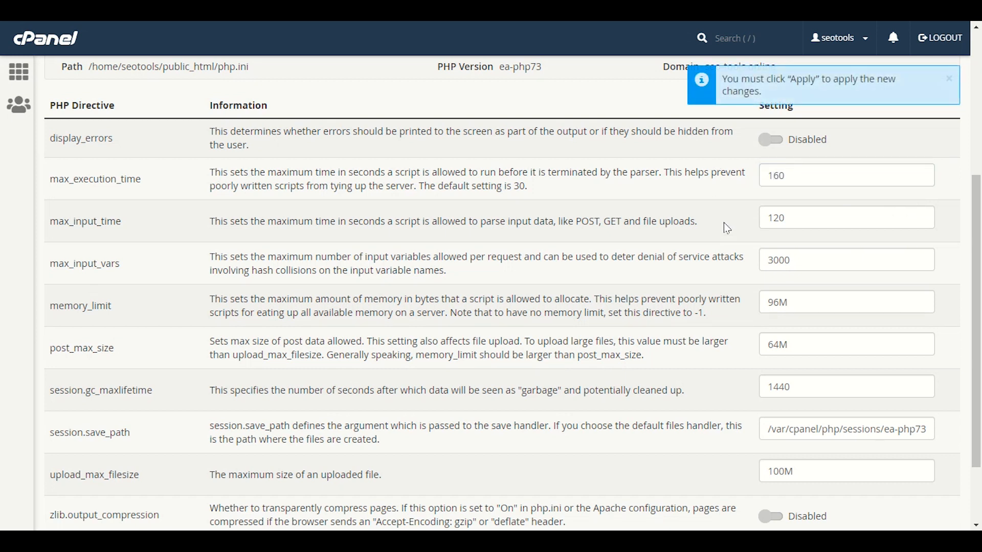
pyautogui.moveTo(755, 211)
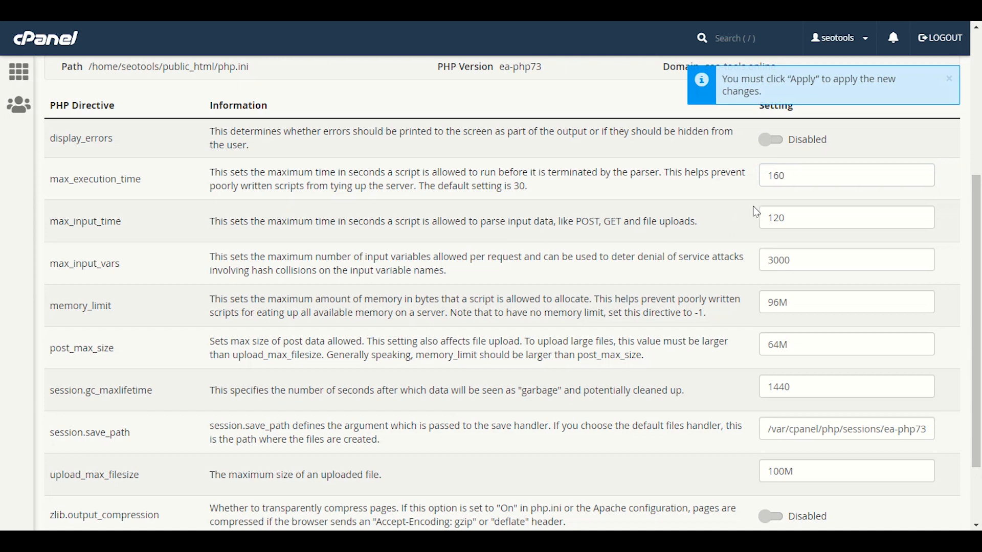
pyautogui.moveTo(769, 287)
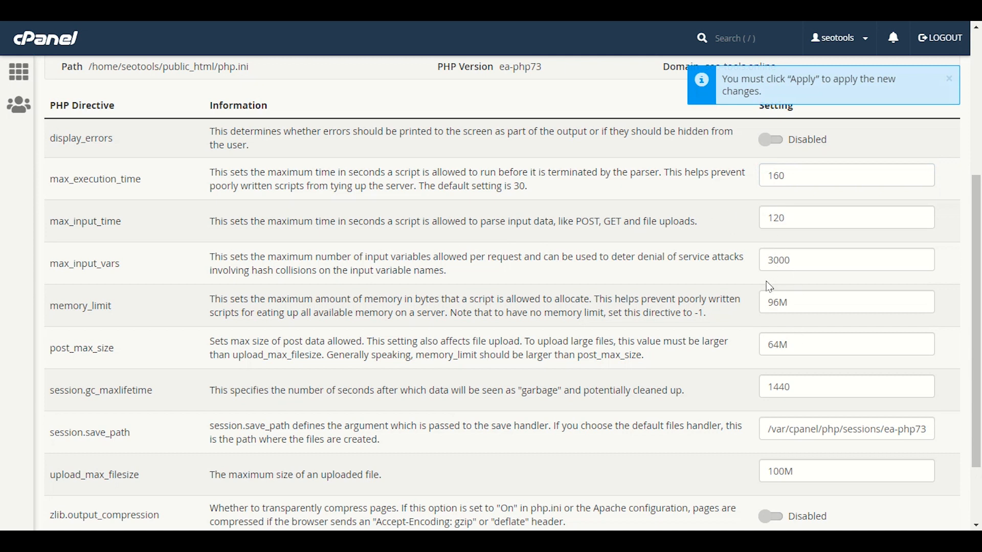
pyautogui.scroll(-3)
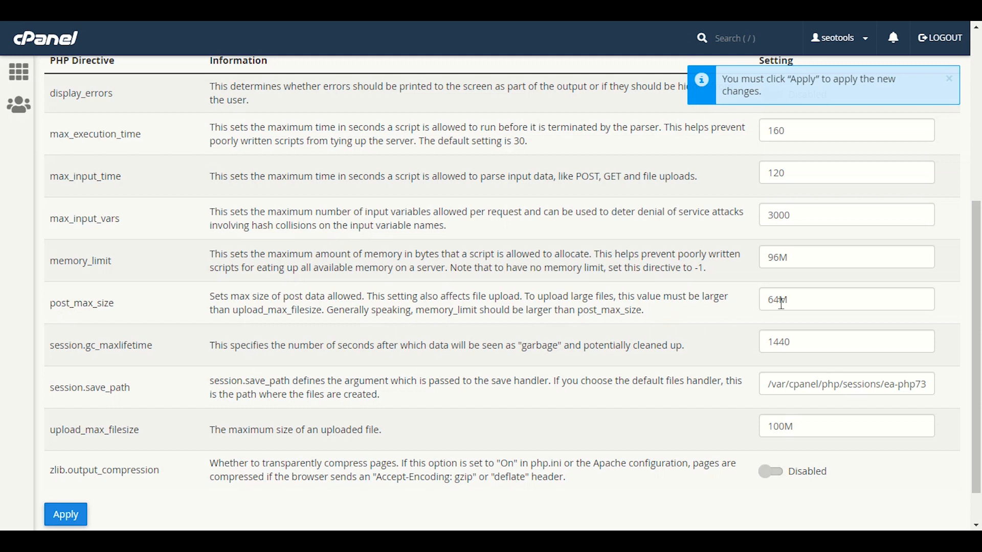
pyautogui.click(845, 299)
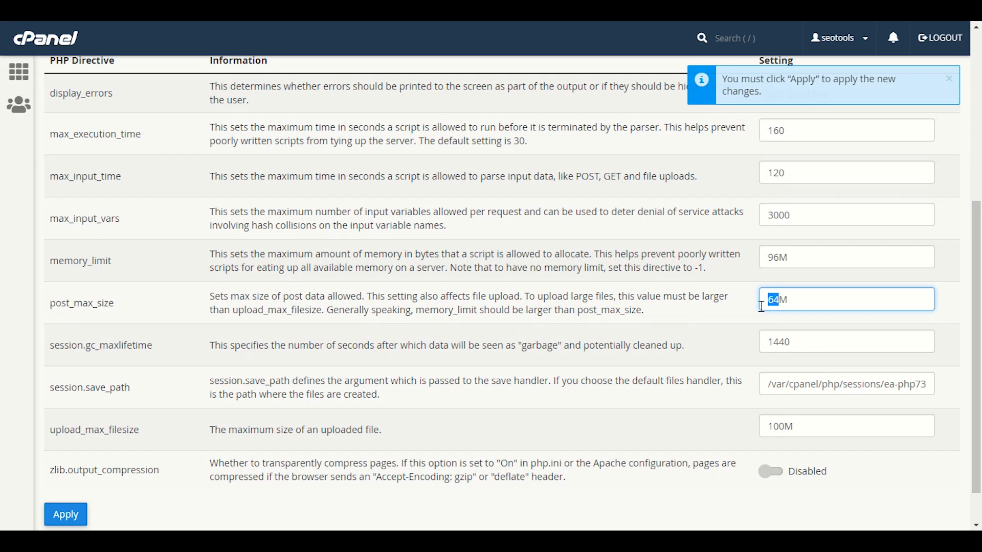
pyautogui.scroll(-3)
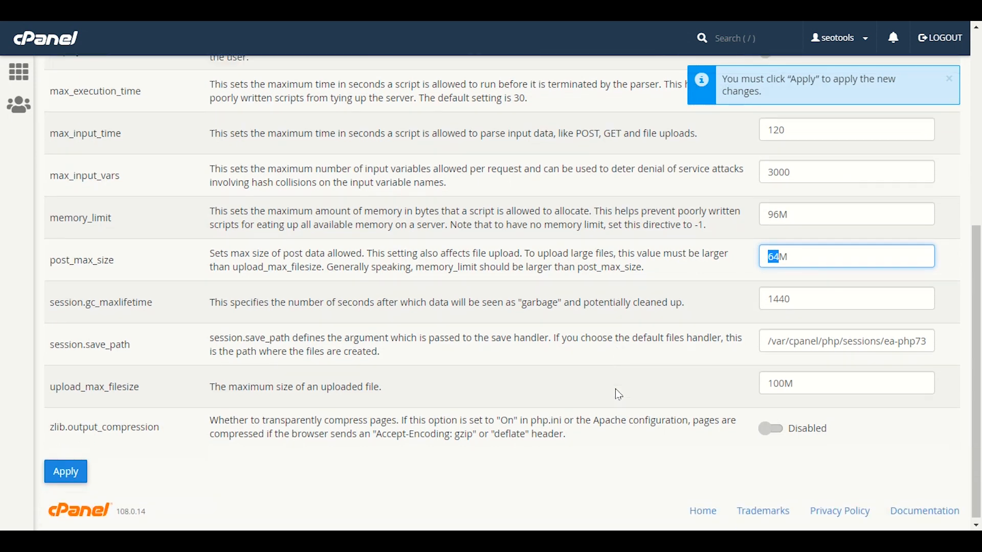
pyautogui.scroll(3)
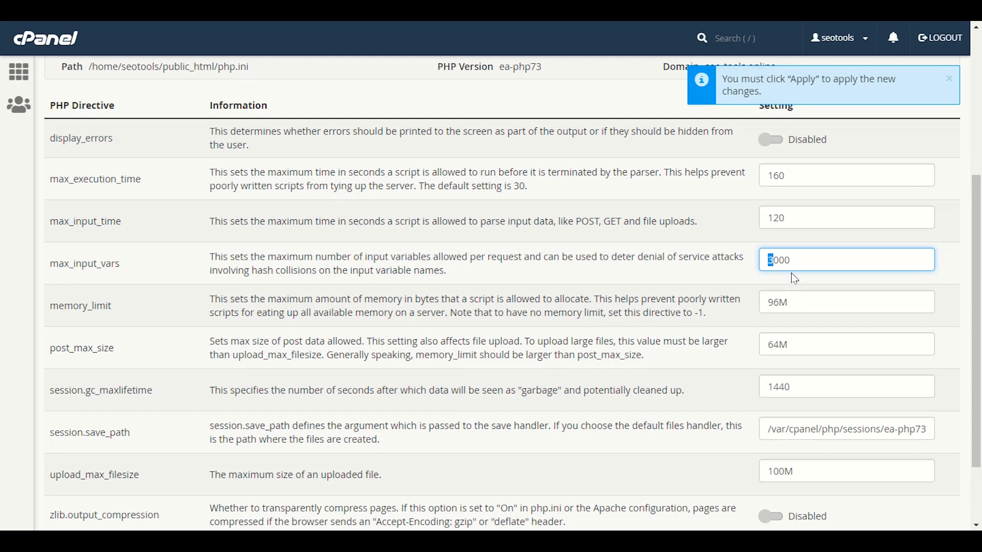
pyautogui.moveTo(54, 224)
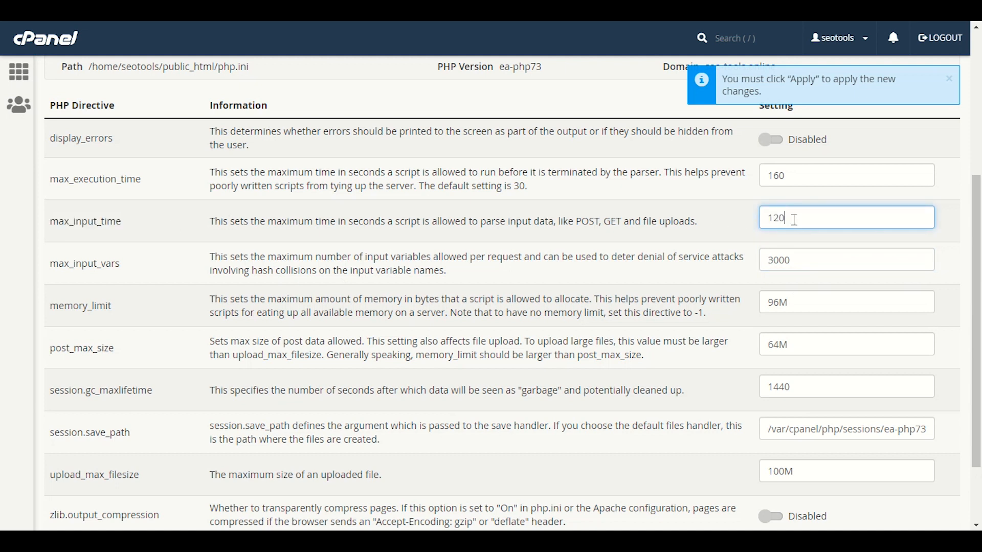
pyautogui.moveTo(496, 221)
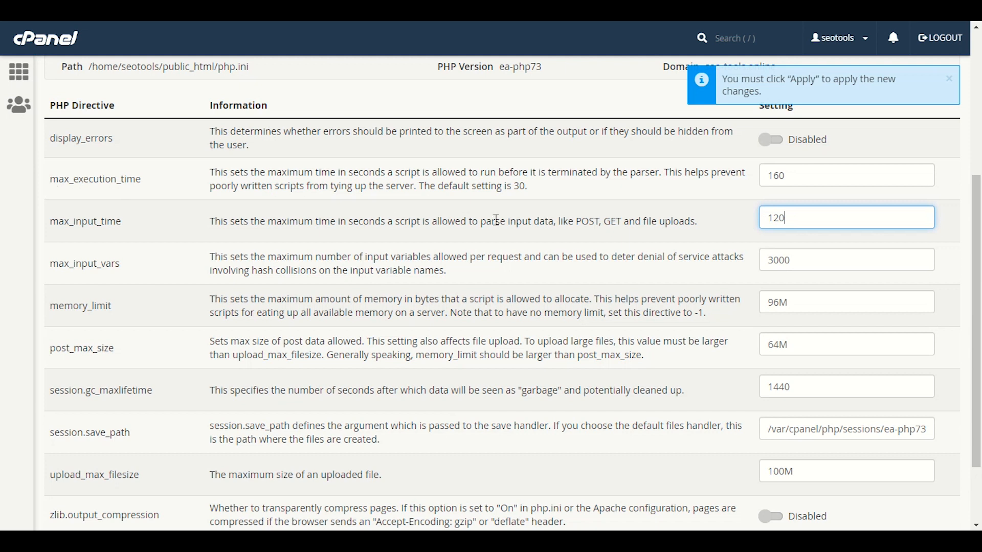
# Apply the new PHP settings and return to the WordPress upload error page
pyautogui.scroll(-3)
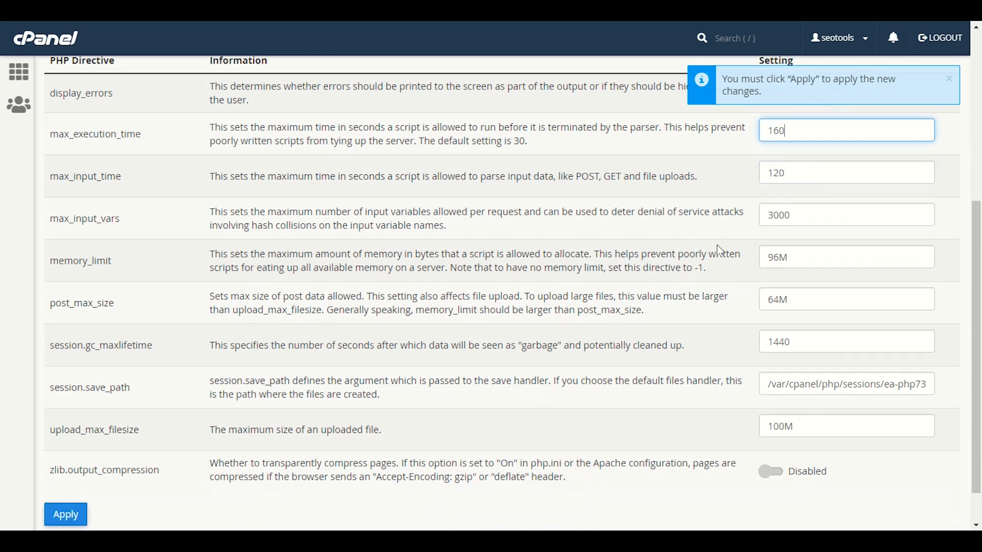
pyautogui.scroll(-3)
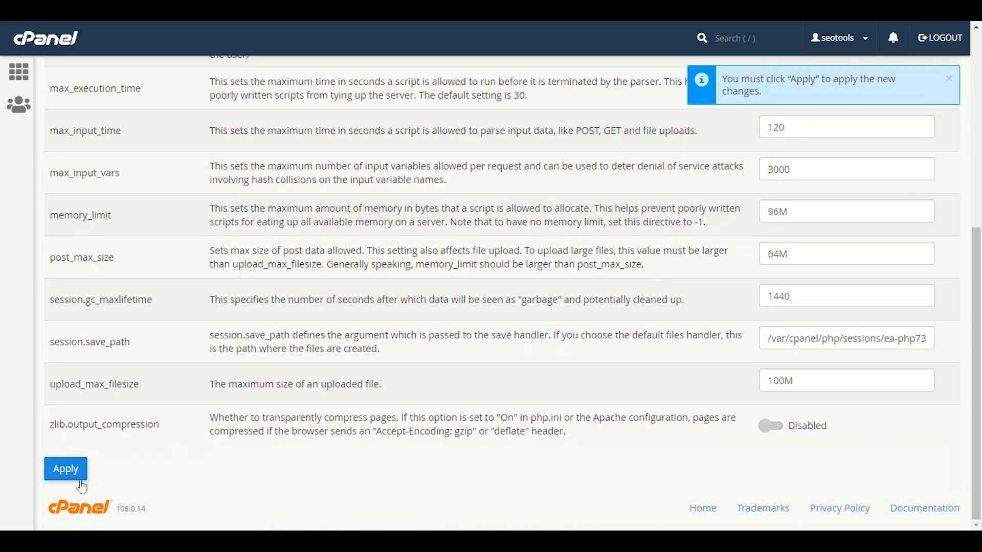
pyautogui.click(65, 468)
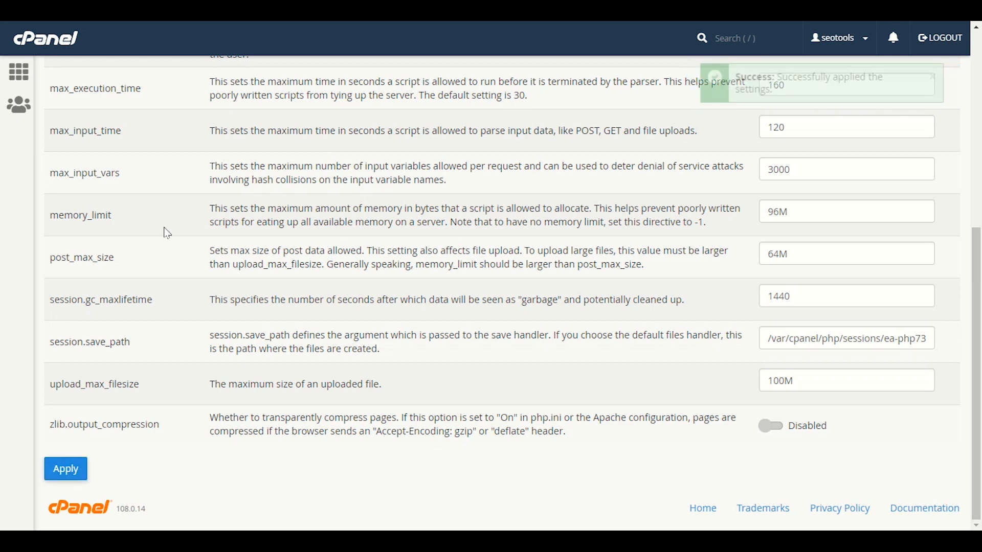
pyautogui.click(65, 469)
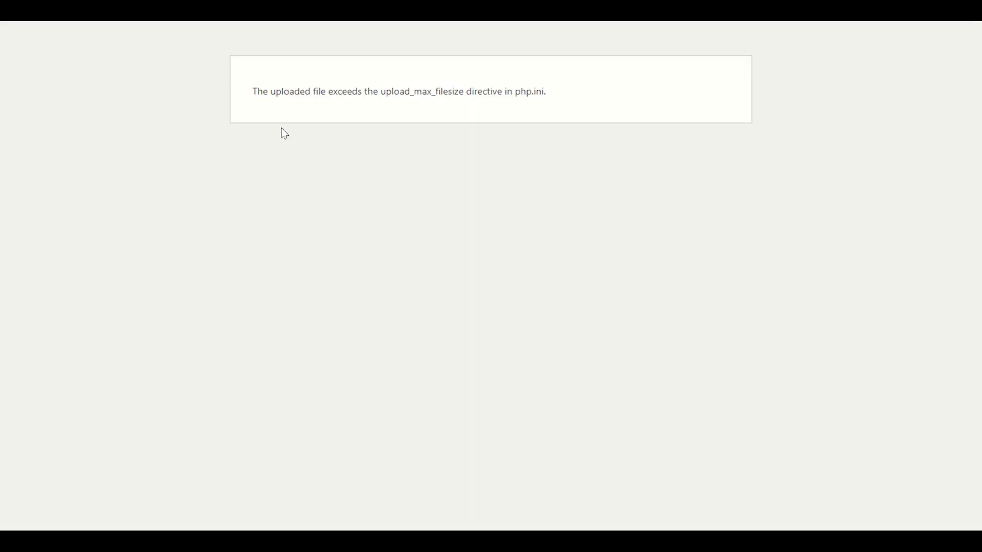
# Go back and resubmit the WordPress theme upload, which still fails on upload_max_filesize
pyautogui.rightClick(283, 132)
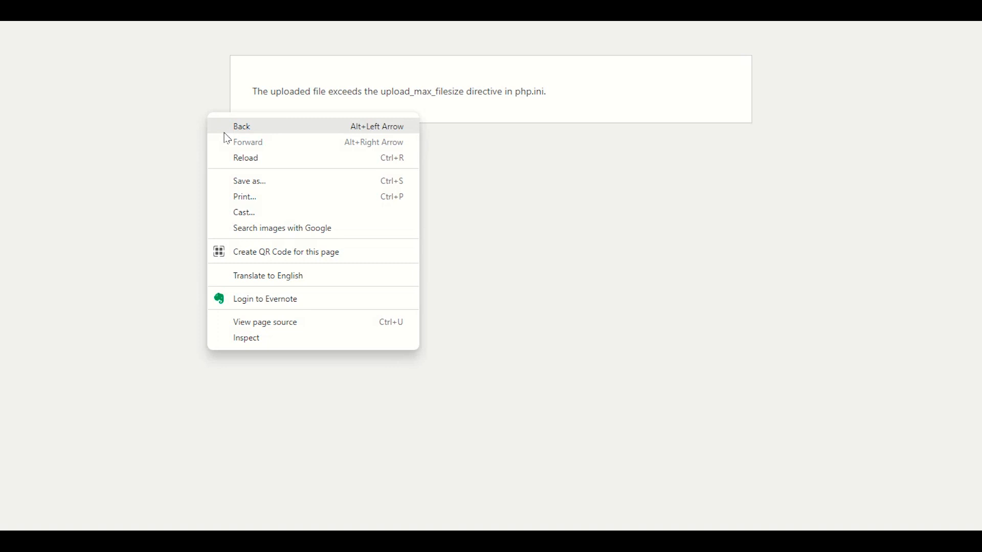
pyautogui.click(241, 126)
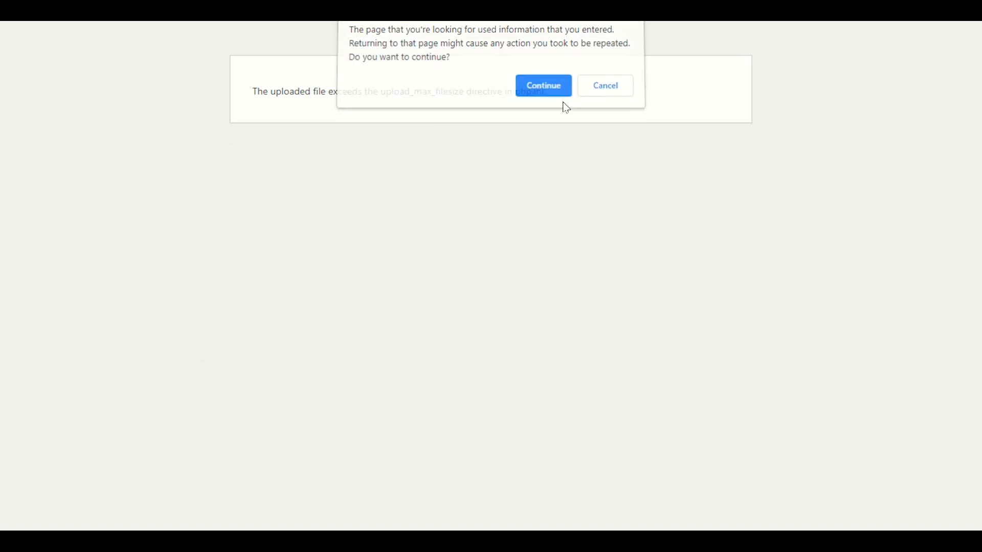
pyautogui.click(542, 85)
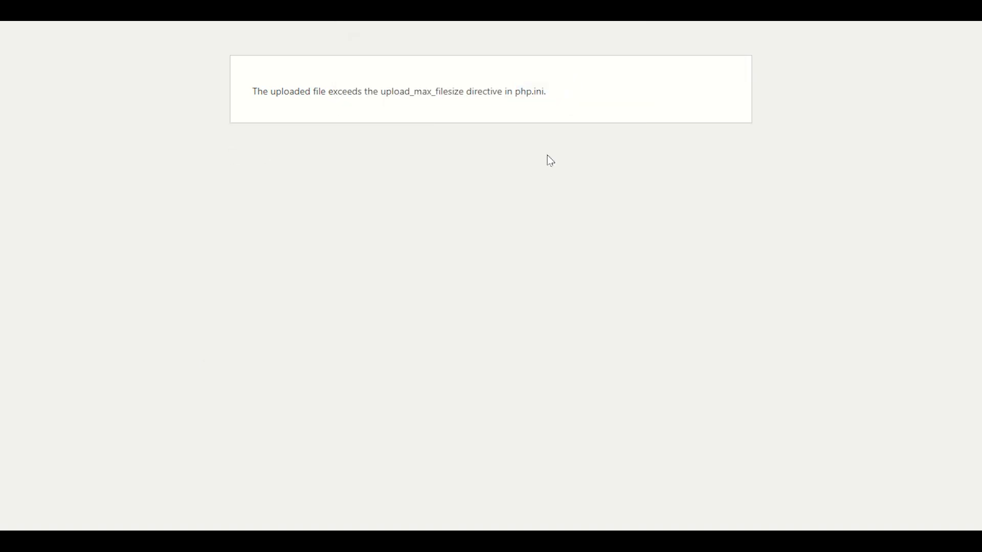
pyautogui.moveTo(547, 157)
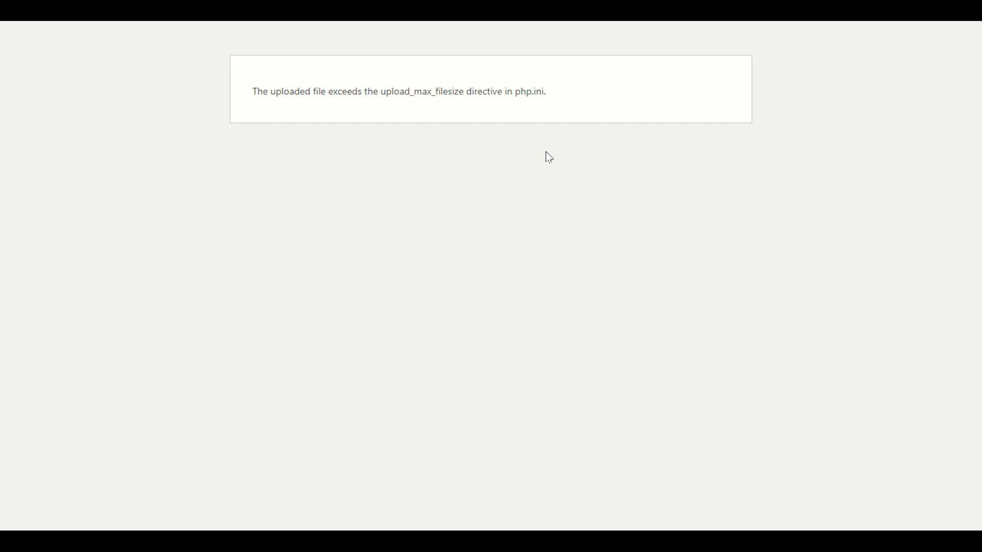
pyautogui.moveTo(547, 148)
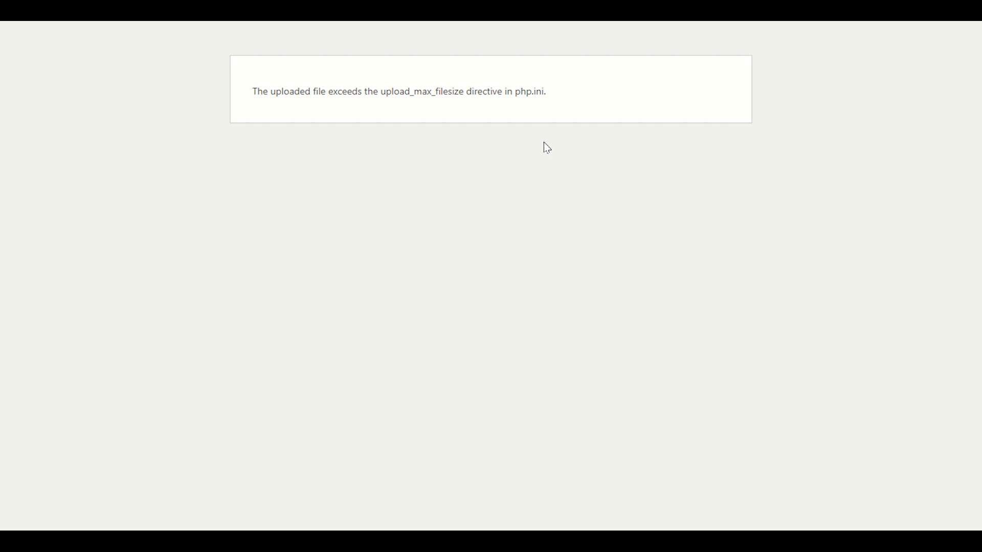
pyautogui.moveTo(413, 134)
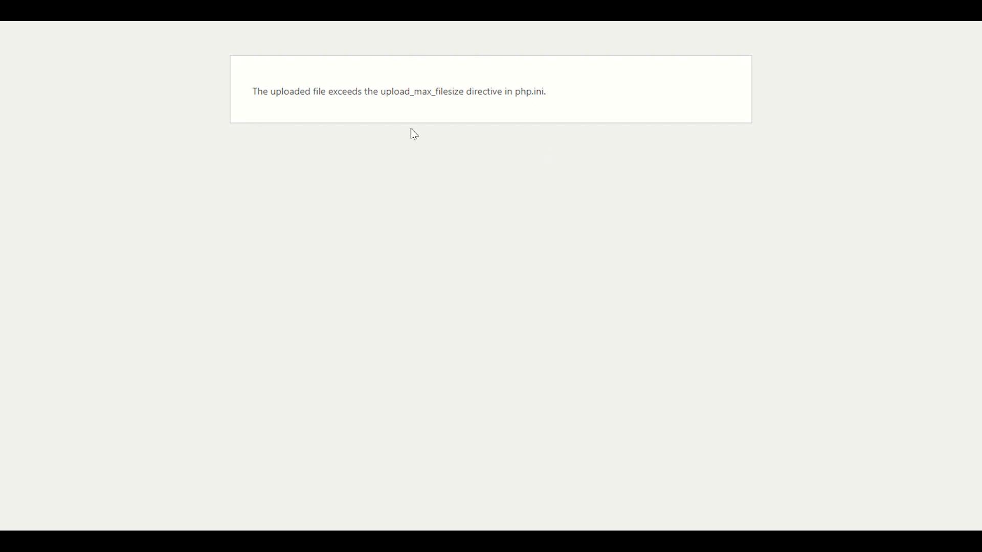
pyautogui.moveTo(472, 97)
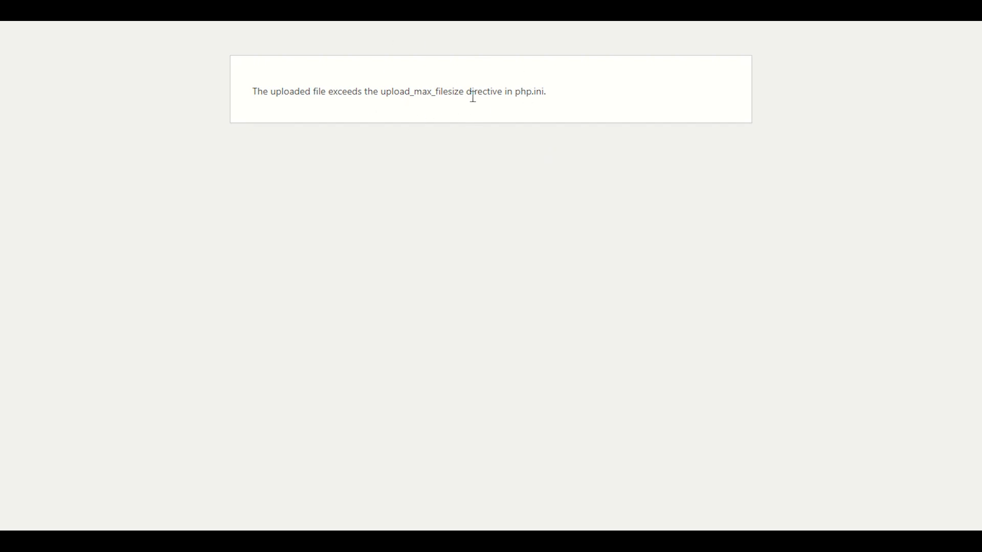
pyautogui.moveTo(512, 96)
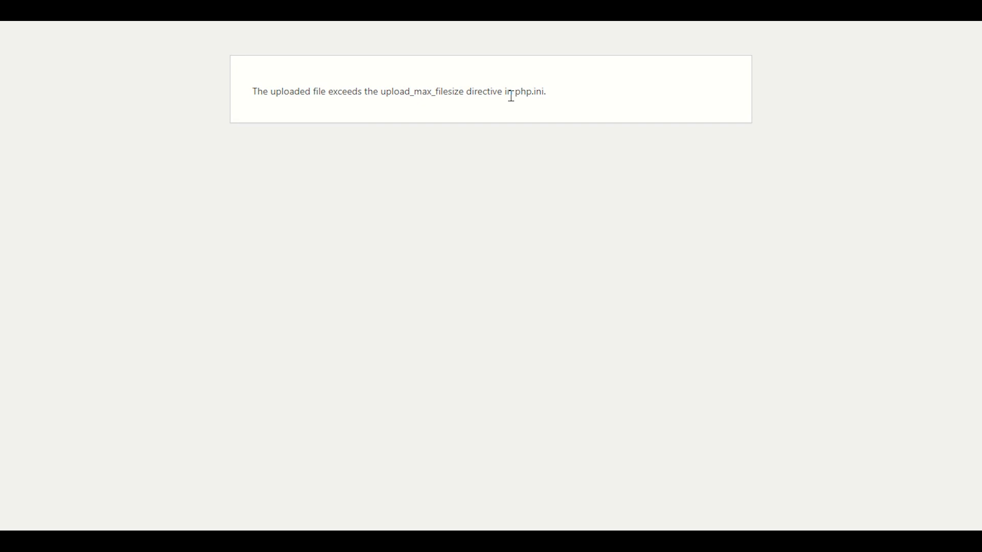
pyautogui.moveTo(555, 104)
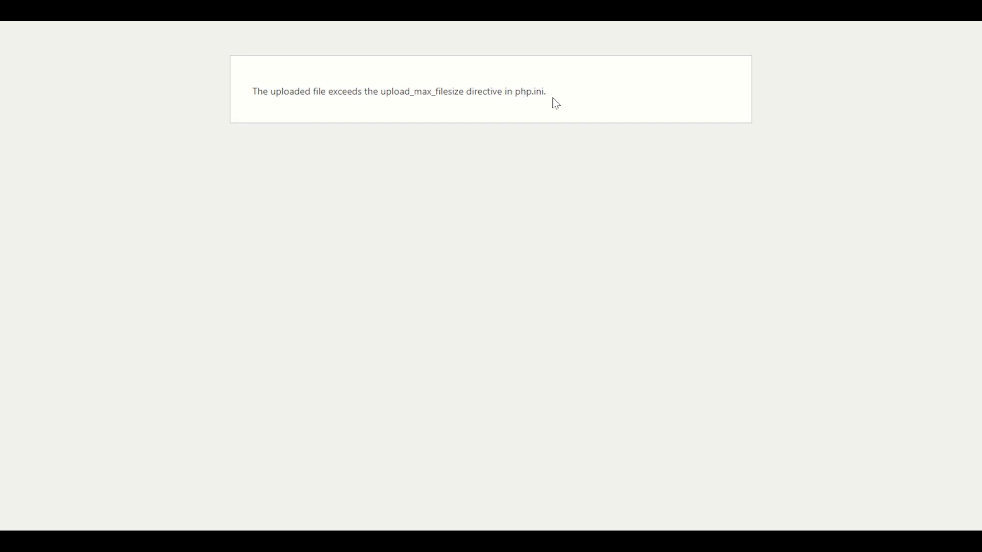
pyautogui.moveTo(540, 96)
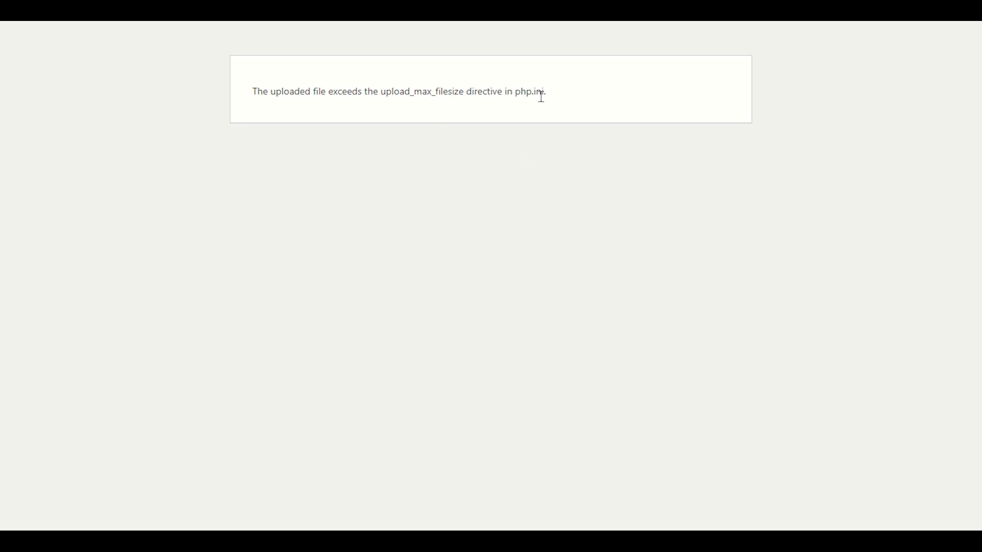
pyautogui.moveTo(508, 111)
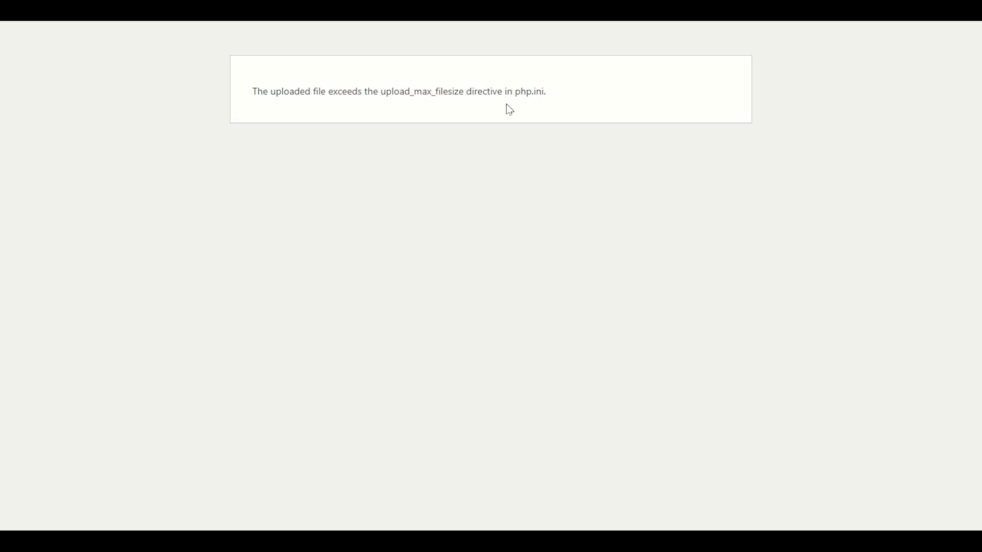
pyautogui.moveTo(437, 48)
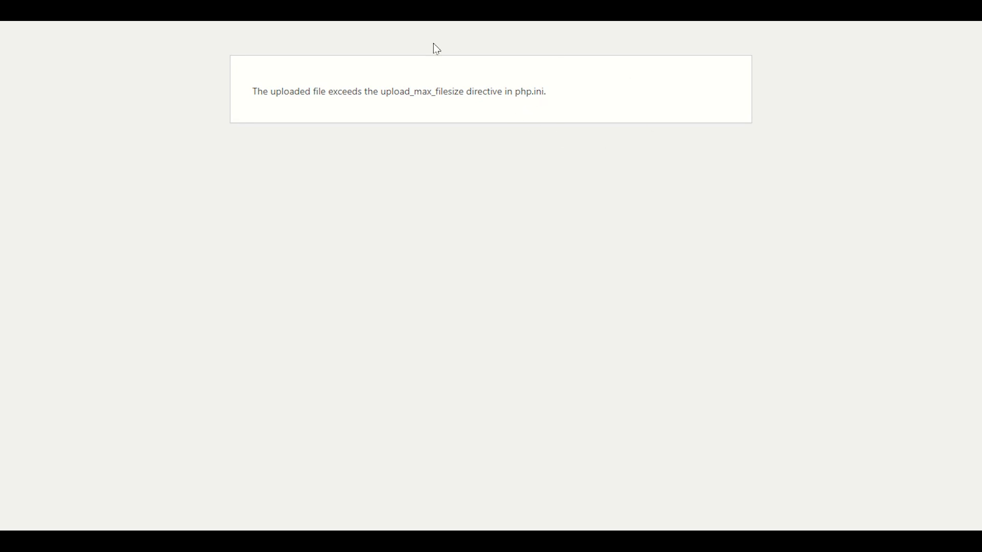
pyautogui.moveTo(586, 104)
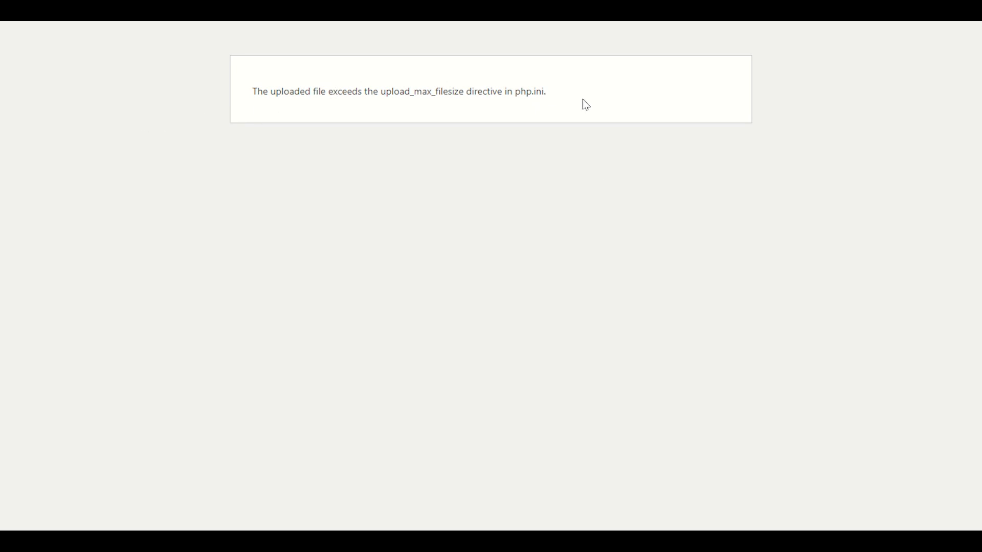
pyautogui.moveTo(256, 97)
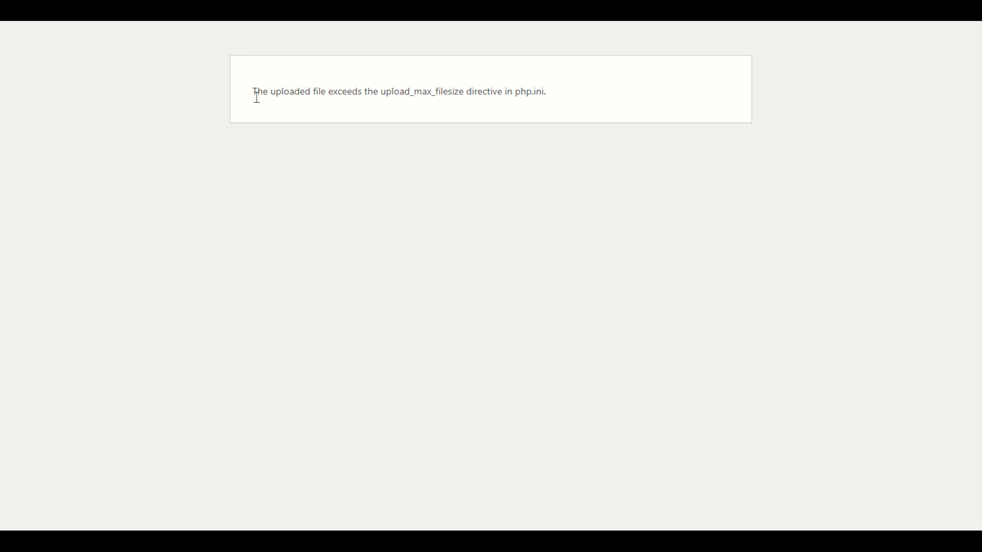
pyautogui.moveTo(502, 92)
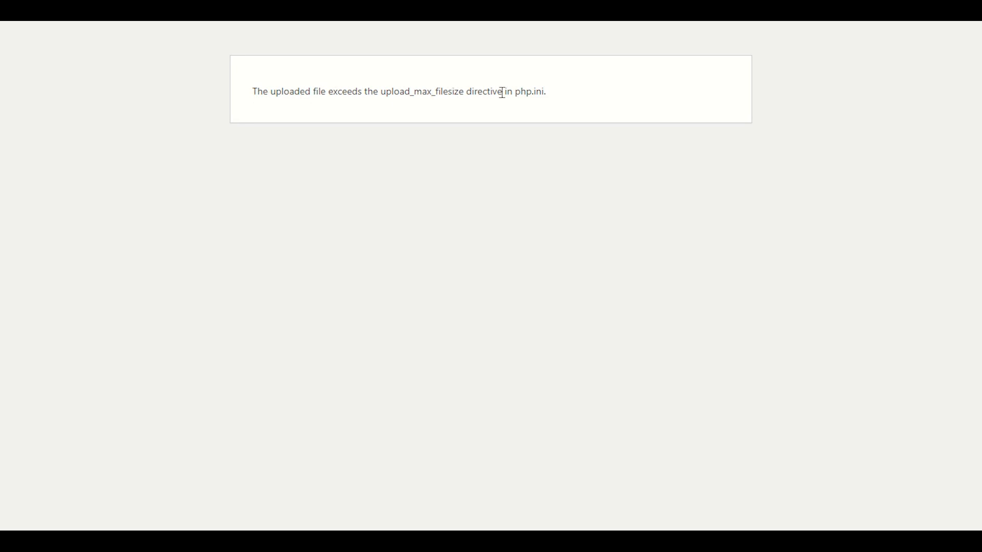
pyautogui.moveTo(400, 147)
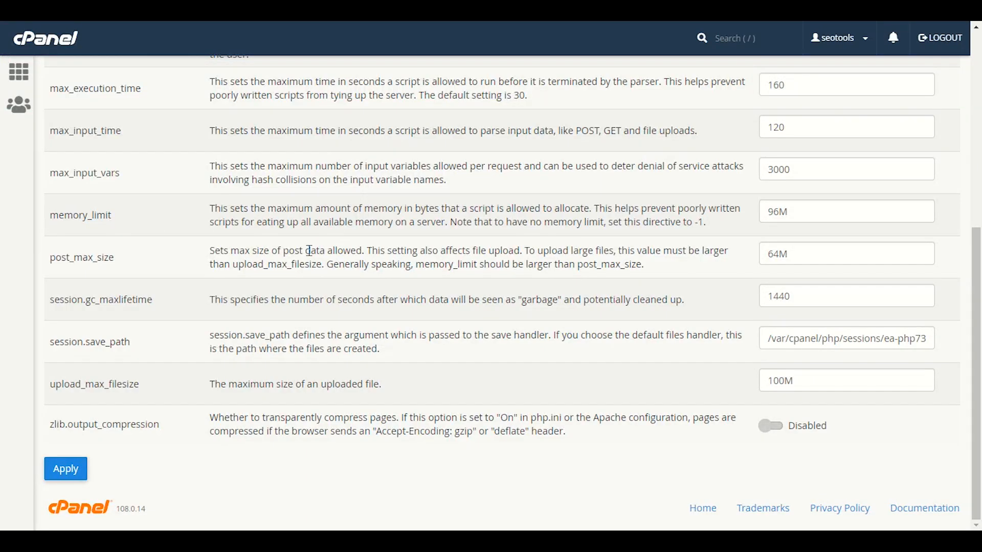
pyautogui.scroll(3)
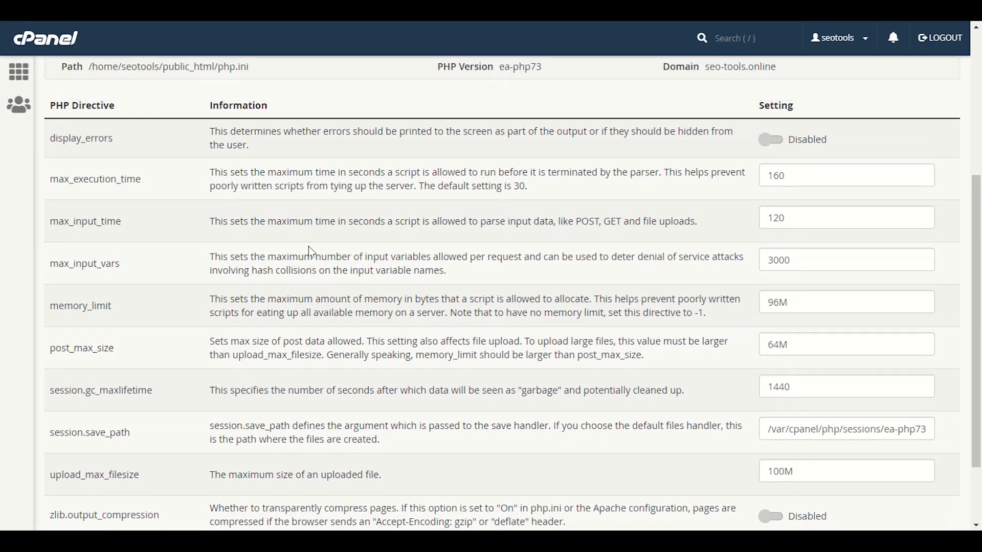
pyautogui.moveTo(478, 281)
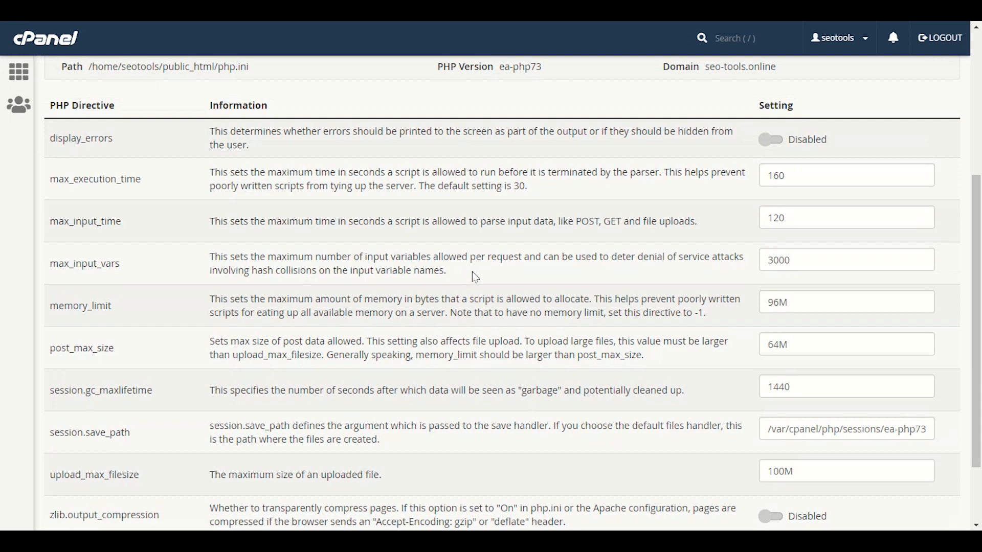
pyautogui.moveTo(729, 321)
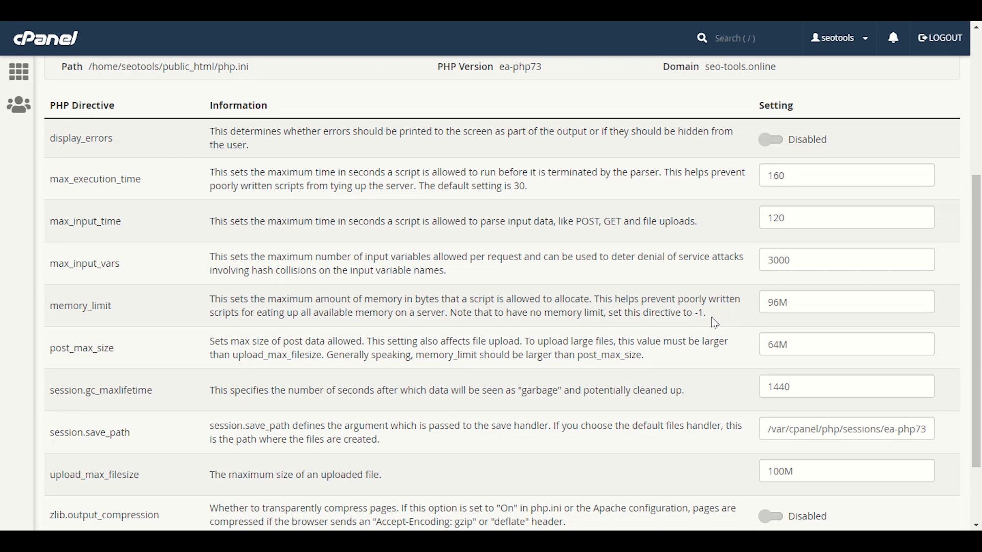
pyautogui.moveTo(471, 293)
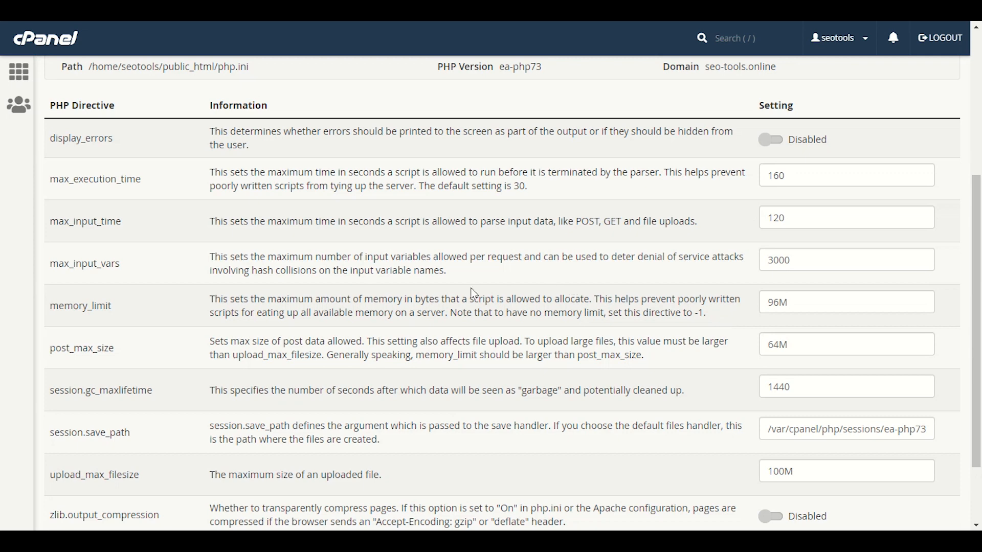